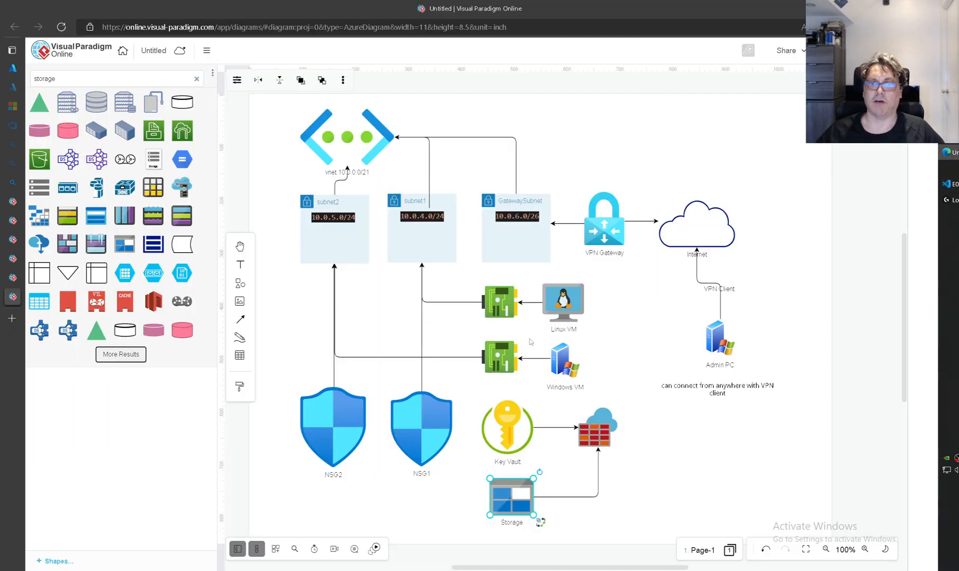
Link the Admin PC shape to the firewall beside the Key Vault in the diagram
left_click(421, 229)
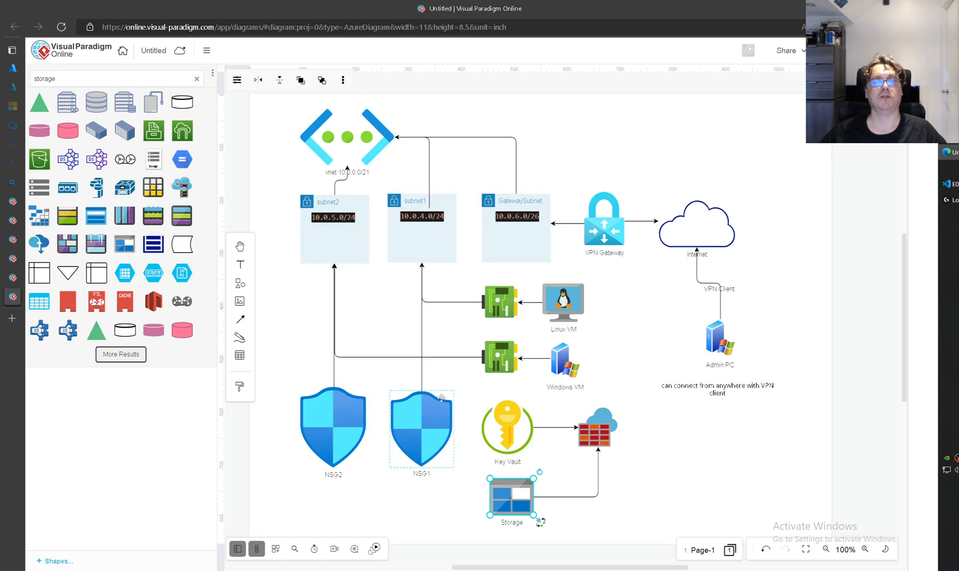
left_click(332, 218)
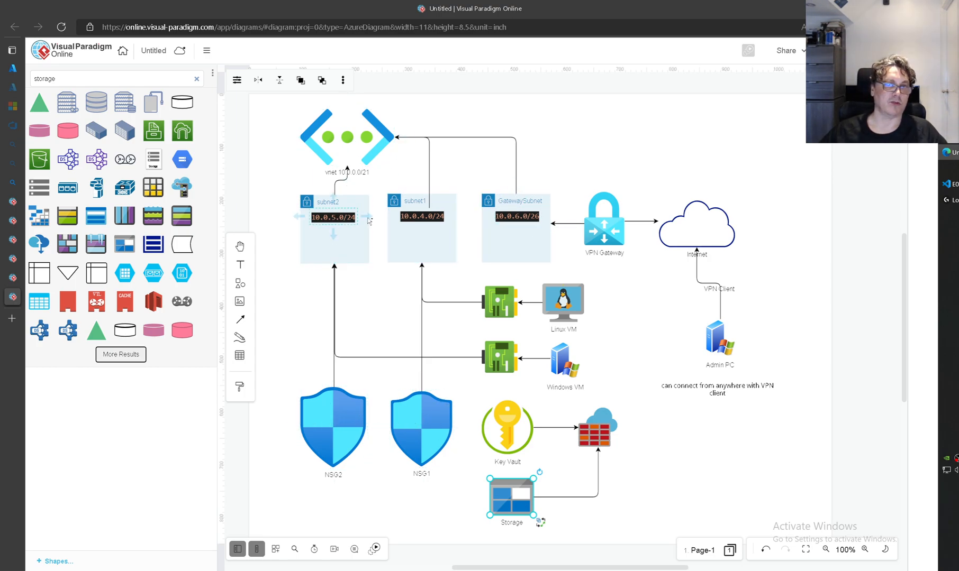
left_click(333, 426)
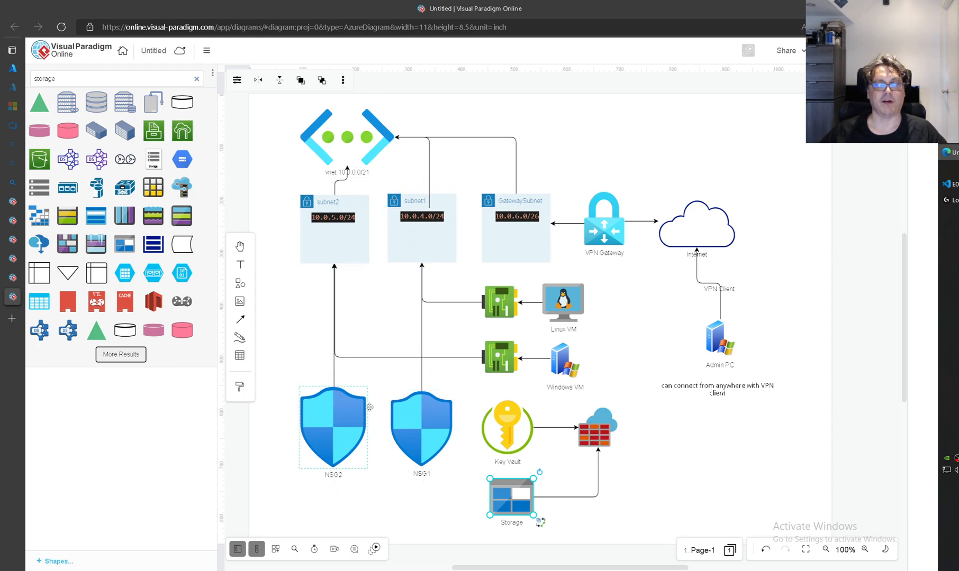
left_click(420, 426)
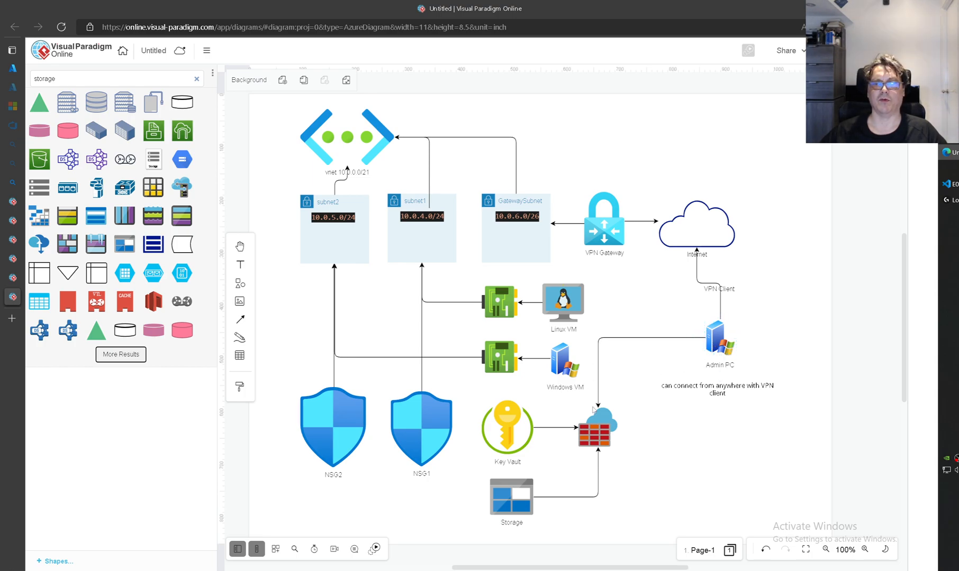
left_click(511, 495)
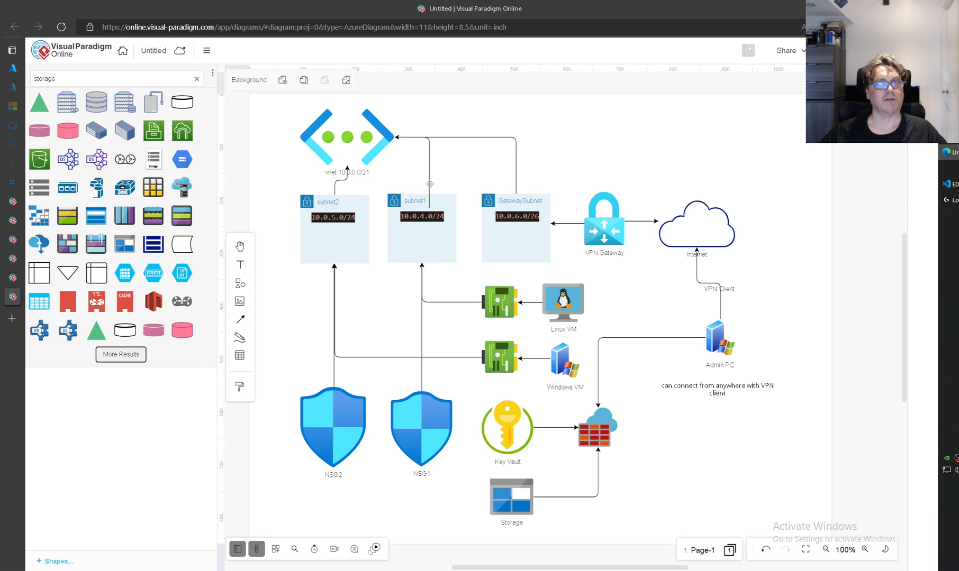
left_click(506, 426)
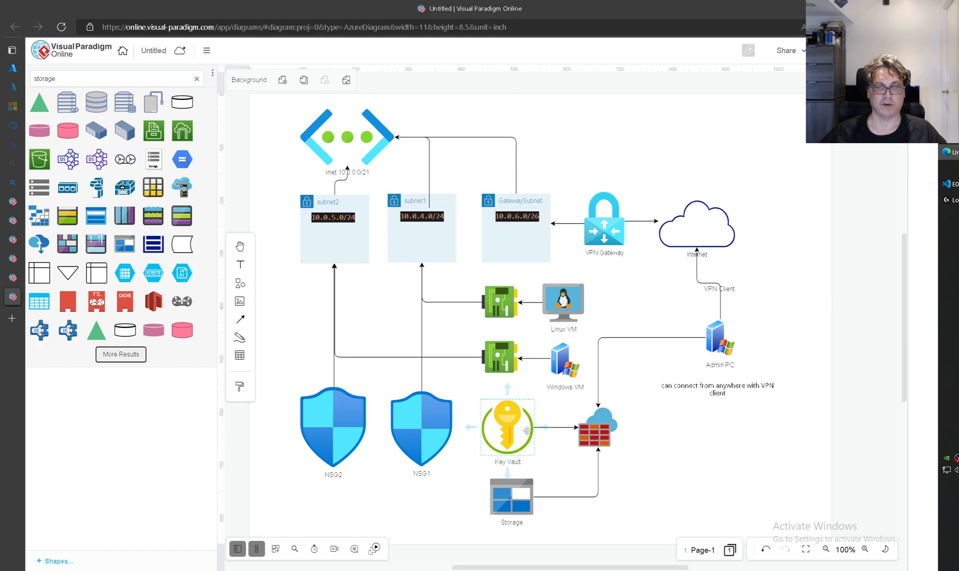
left_click(511, 496)
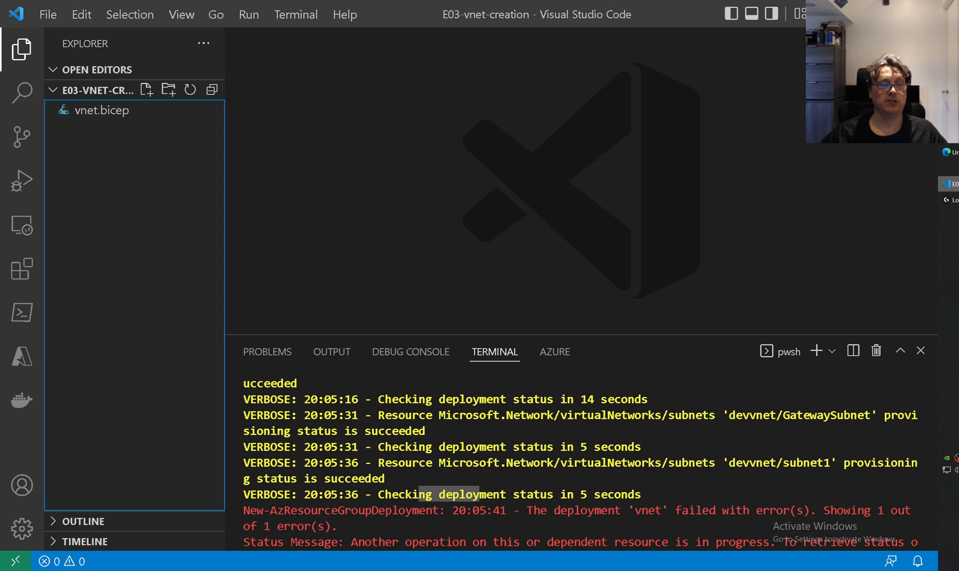
Add a new file named storage.bicep from the Explorer
left_click(146, 89)
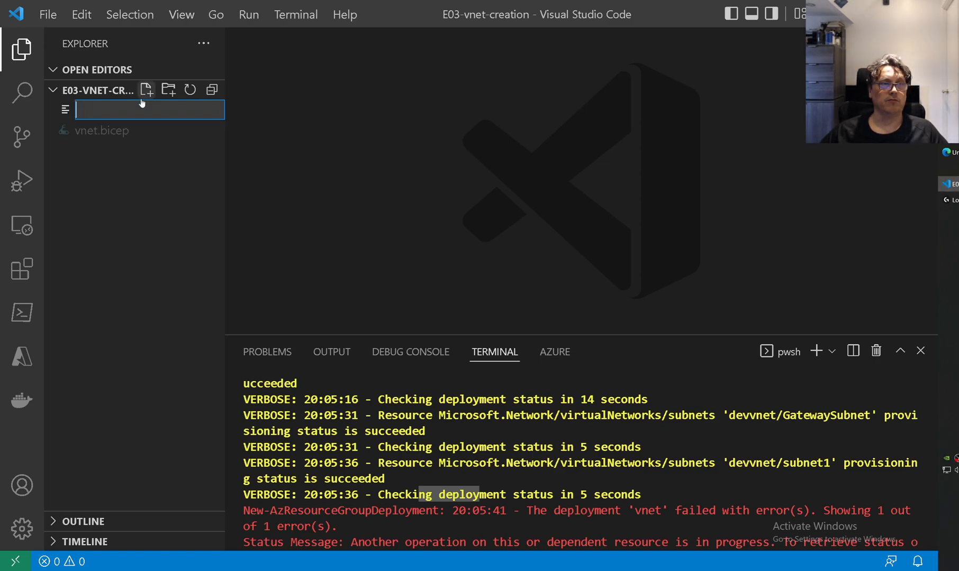
type("stora")
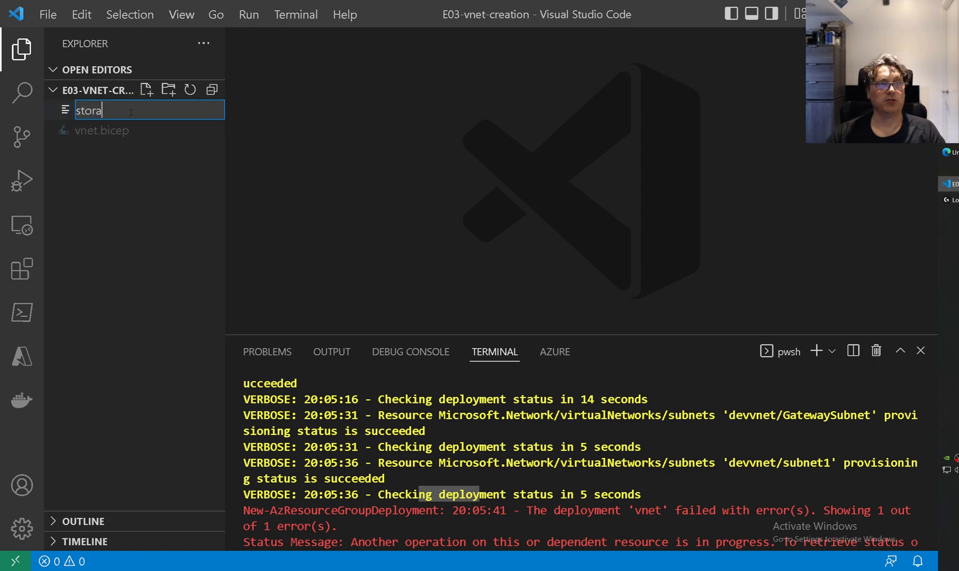
type("ge.bi")
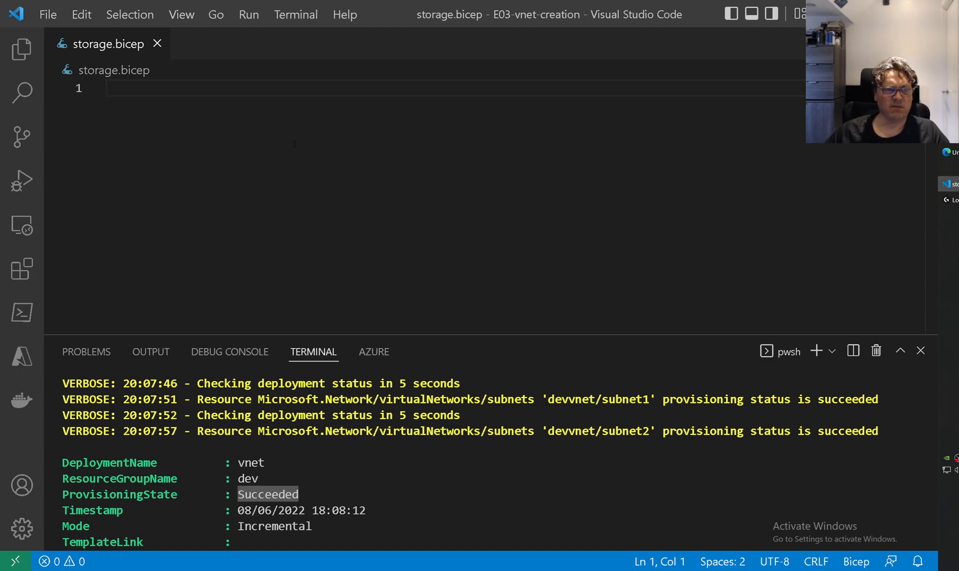
Declare a storageAccounts resource named 'mbit2411devst'
type("r")
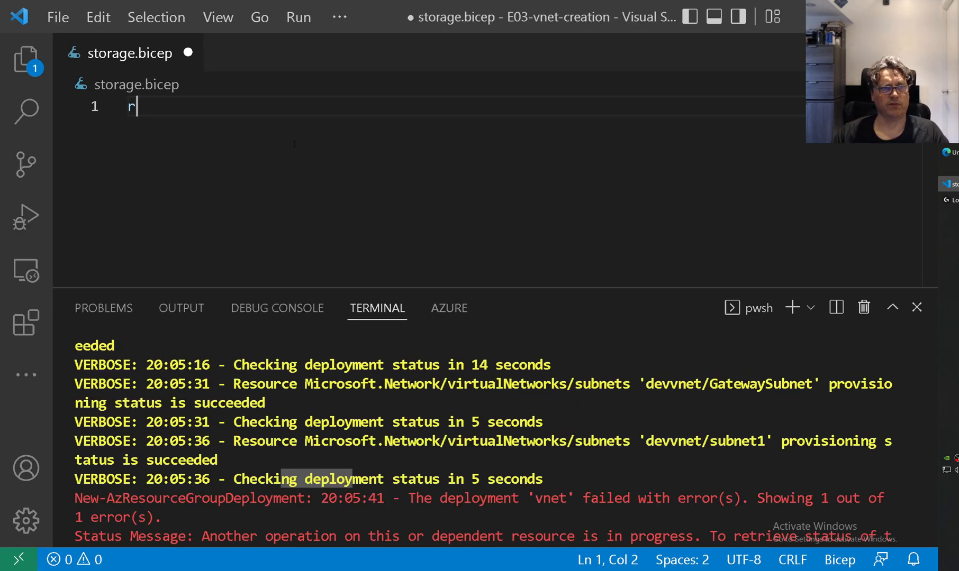
type("esource")
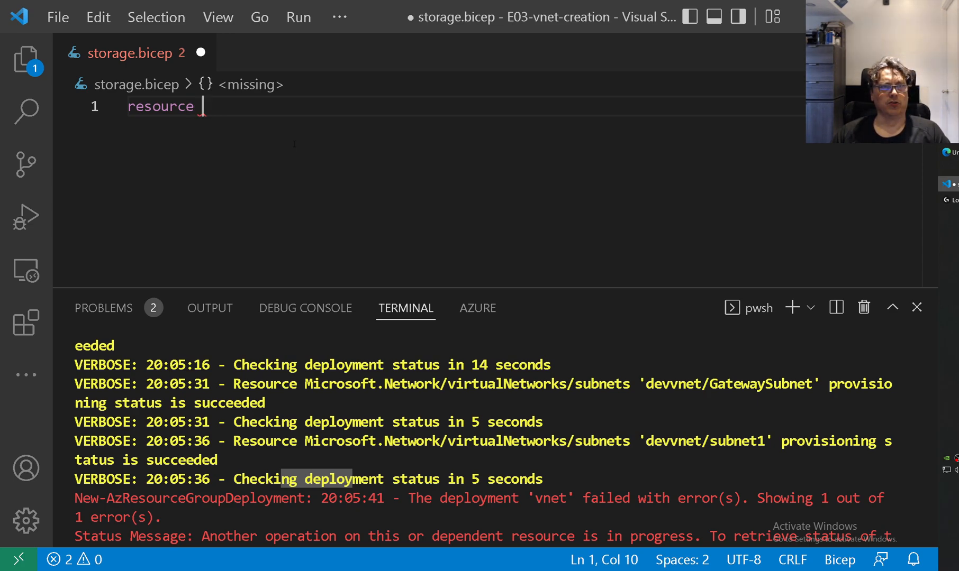
type("stor")
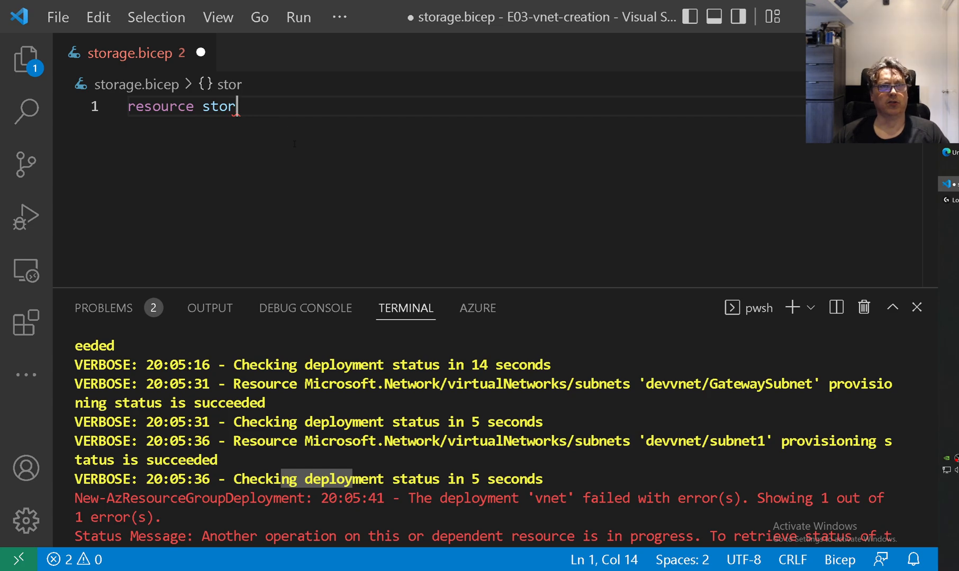
type("acc")
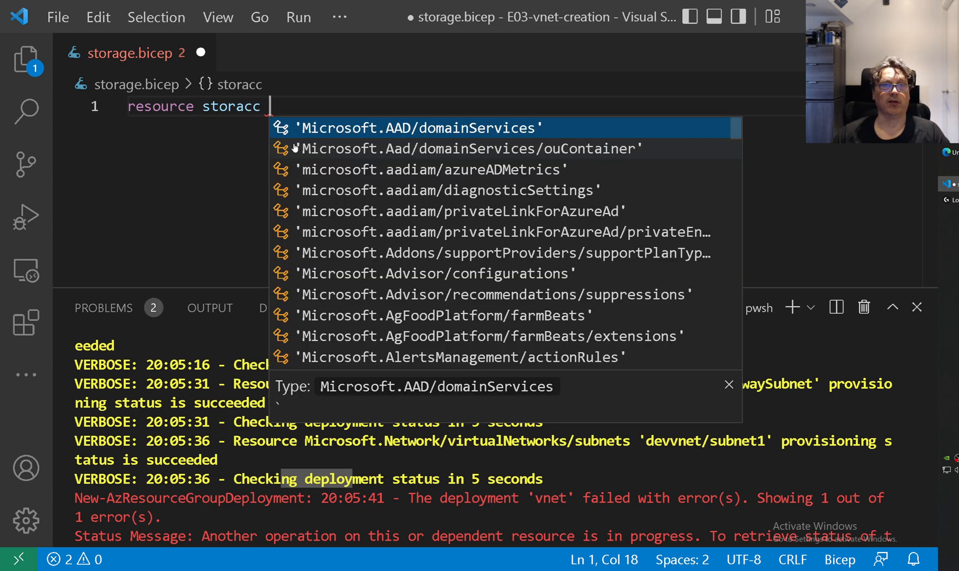
type("storageac")
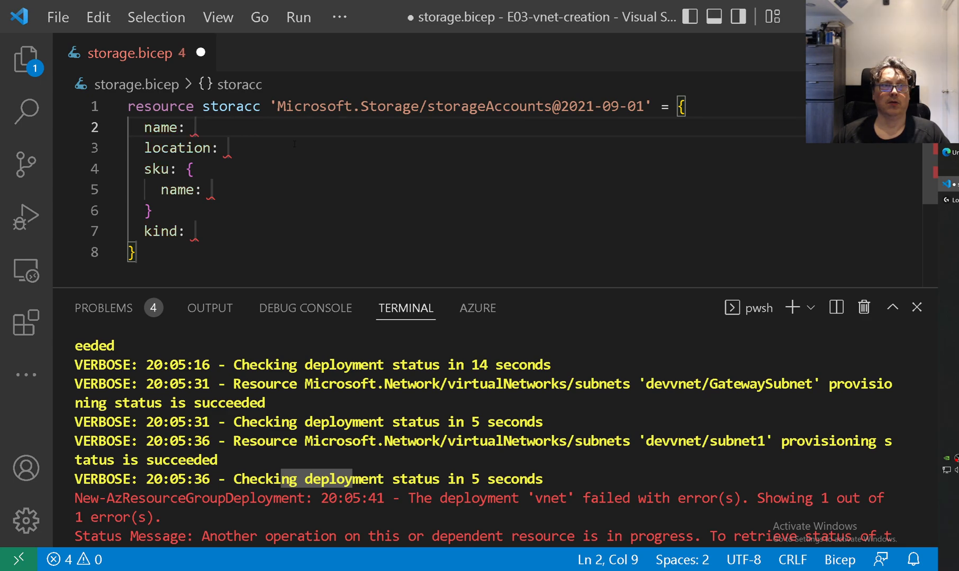
type("'")
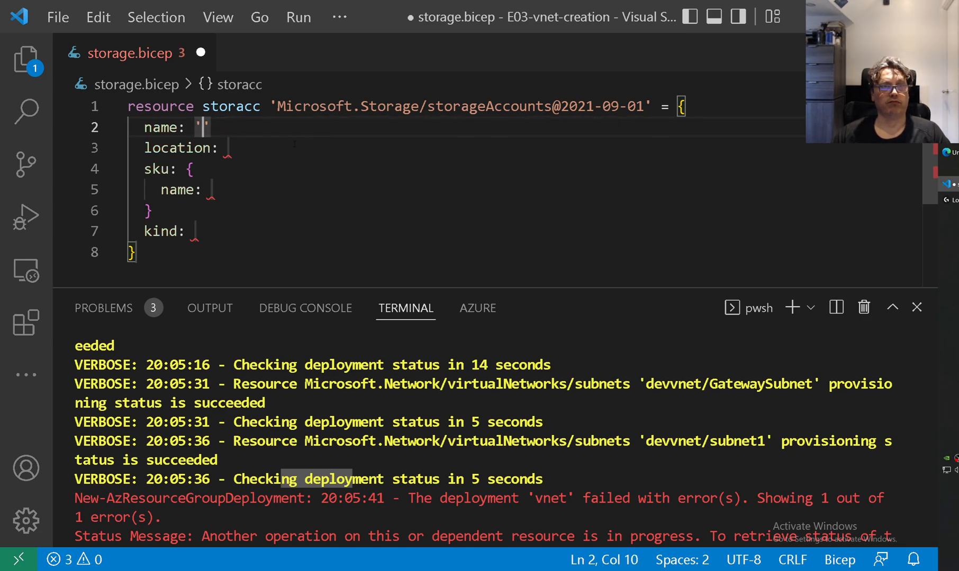
type("mbit")
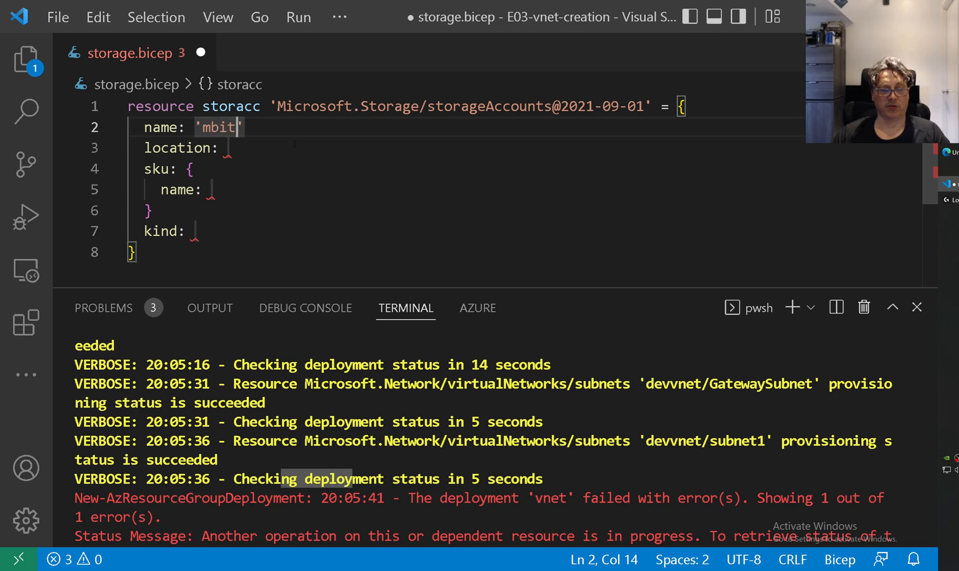
type("2411dev")
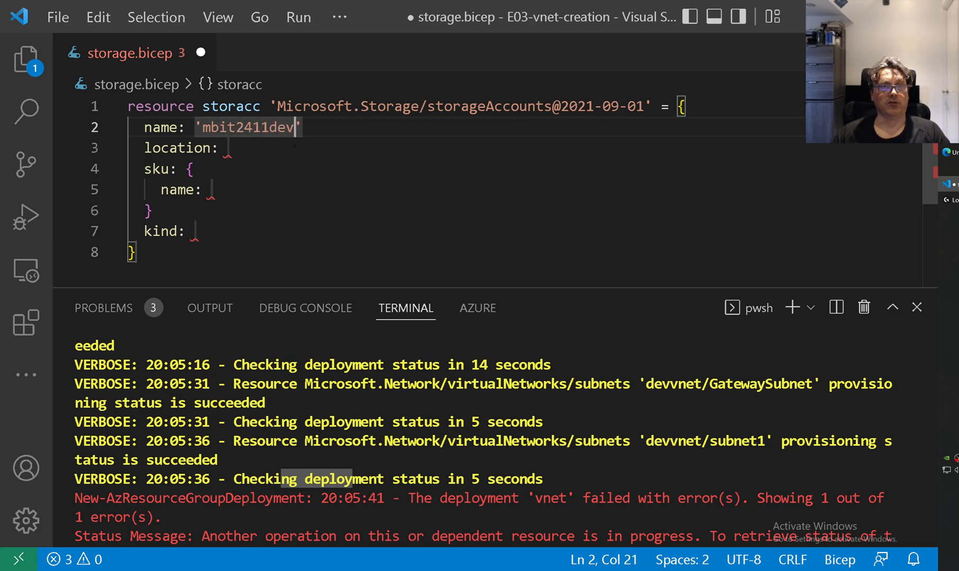
type("st")
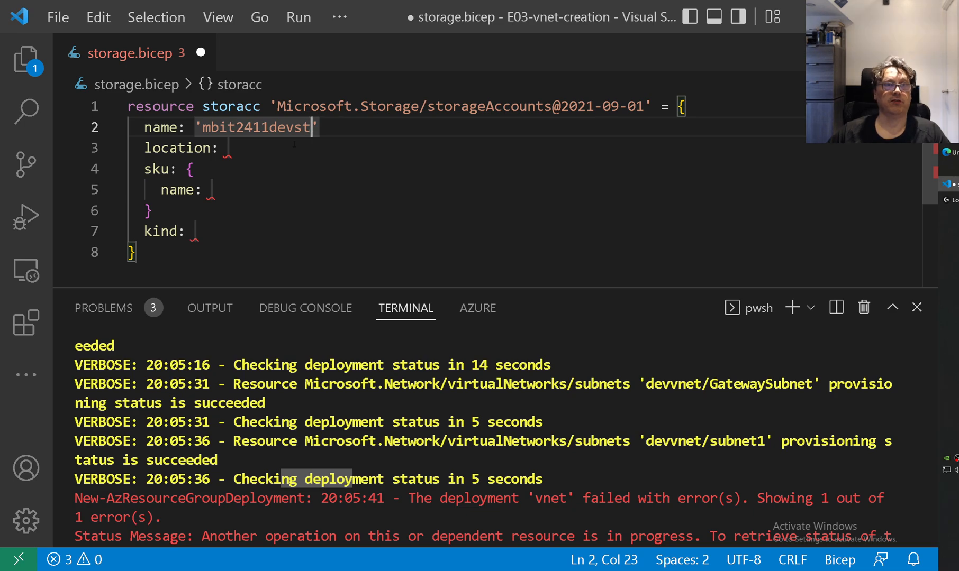
Set location to resourceGroup().location, sku Standard_LRS and kind StorageV2
left_click(227, 148)
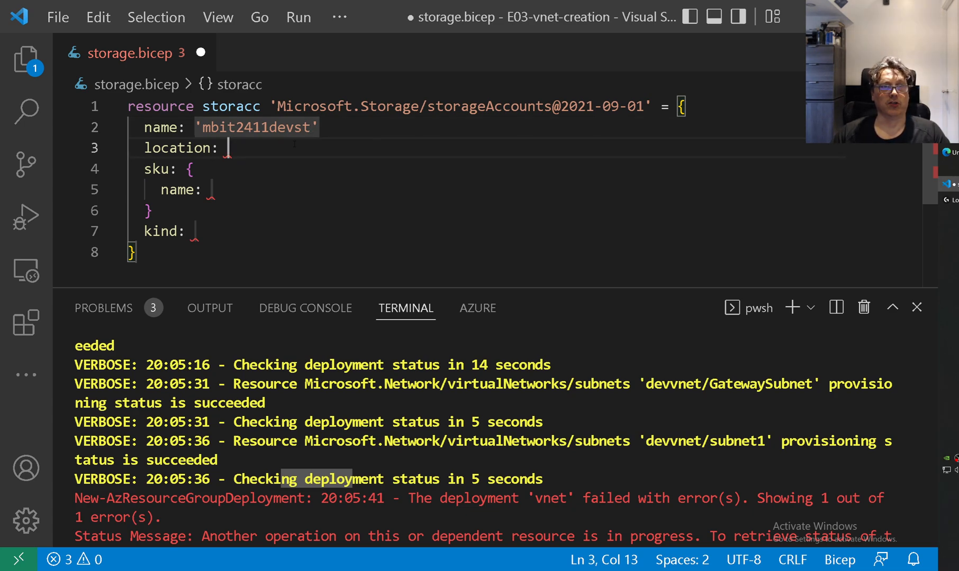
type("resourceGroup()")
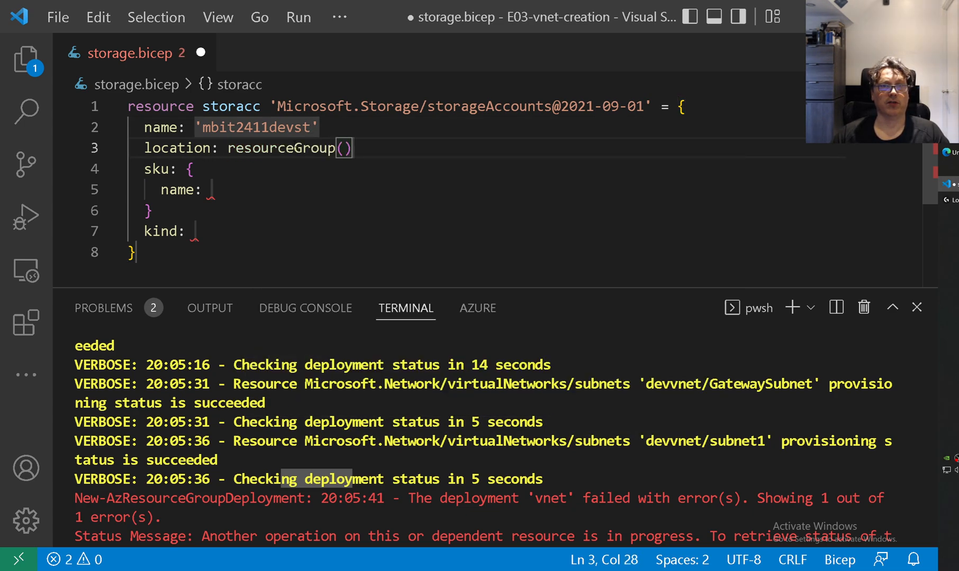
type(".location")
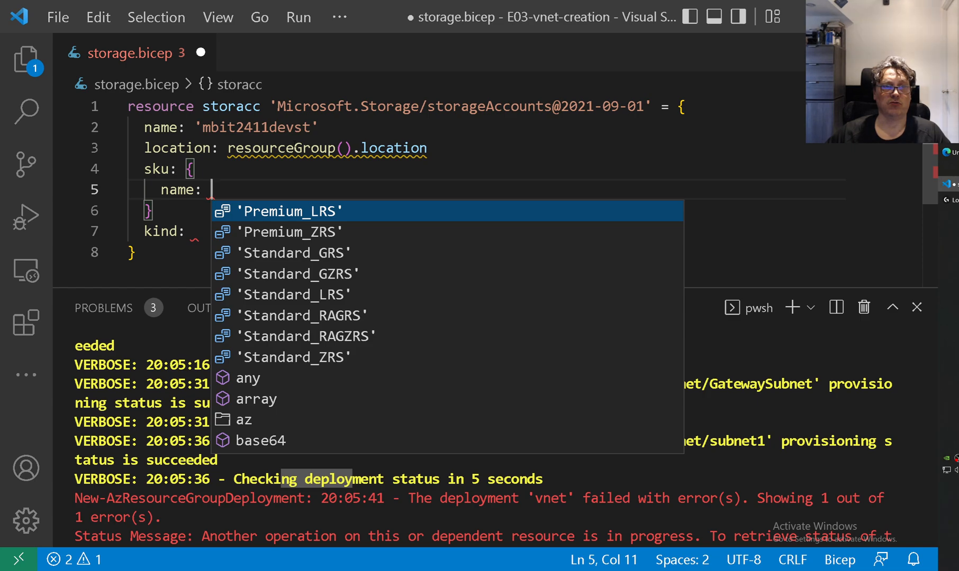
key("Down")
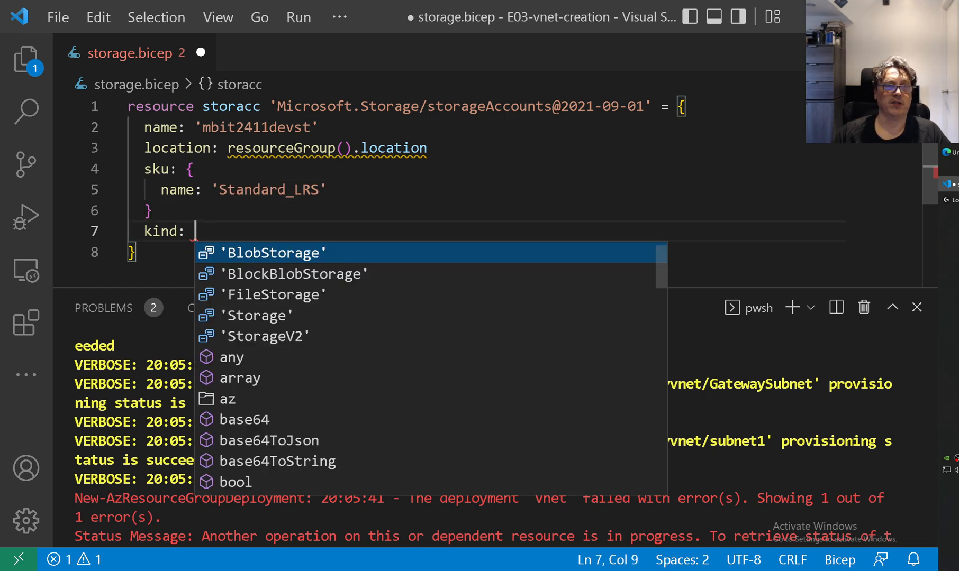
key("Down")
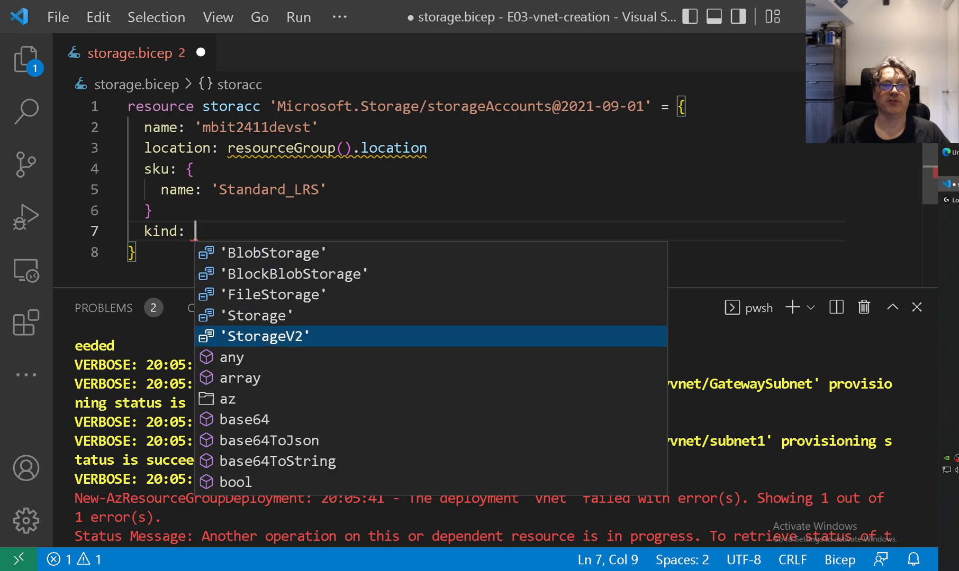
left_click(266, 336)
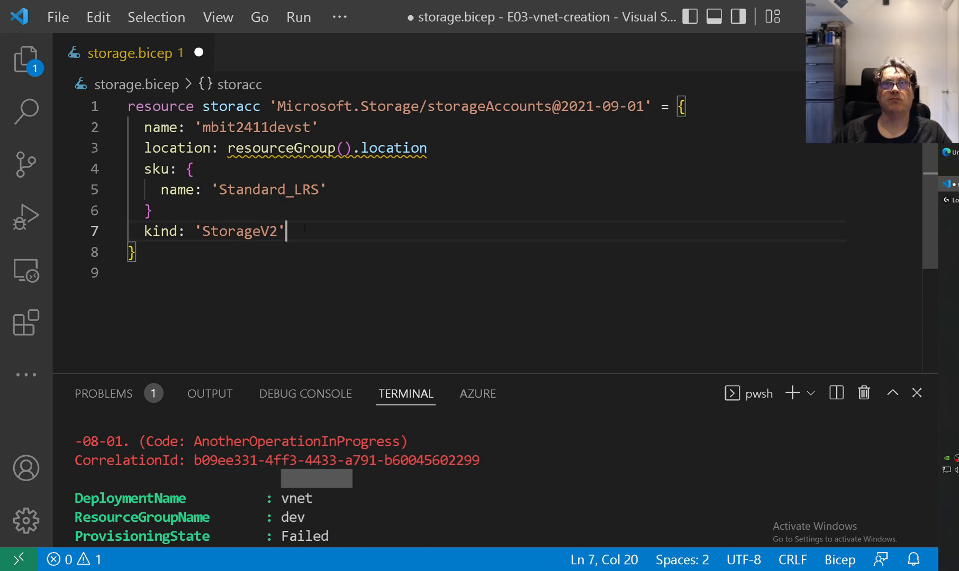
Insert a new property line after the kind line in the storage resource
key("Enter")
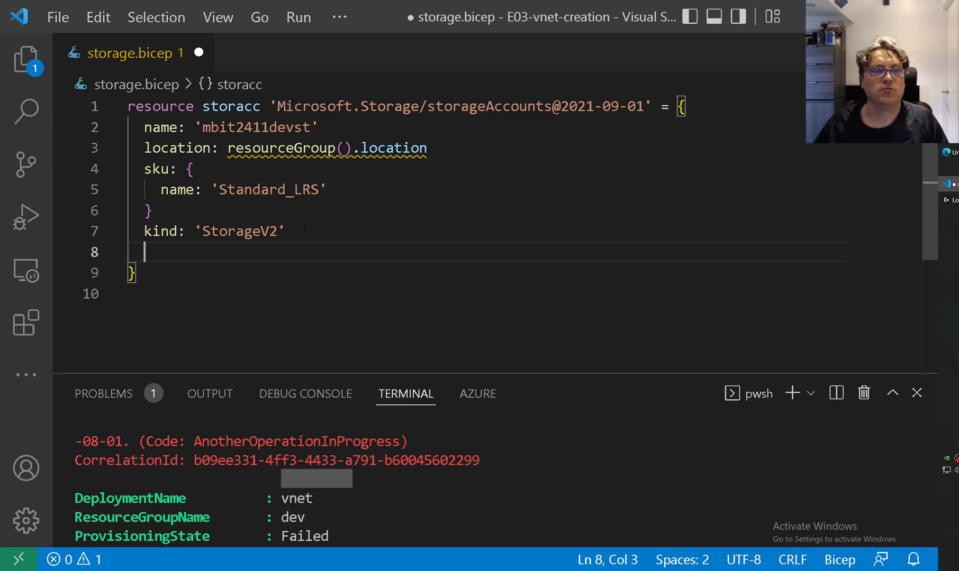
key("Backspace")
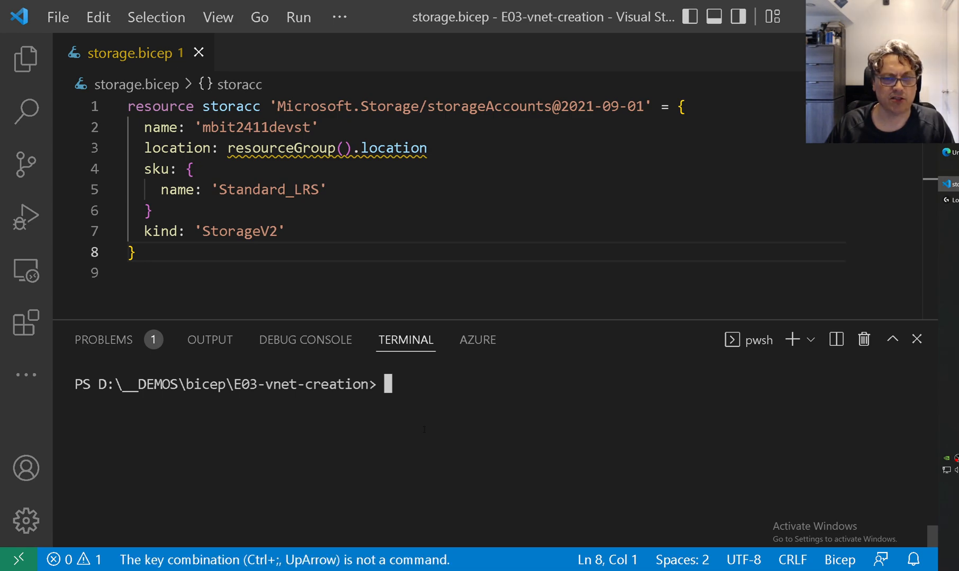
Run New-AzResourceGroupDeployment for storage.bicep against resource group dev
type("New-AzResourceGroupDeployment -ResourceGroupName dev -TemplateFile .\\vnet.bicep -Mode Incremental -verbose")
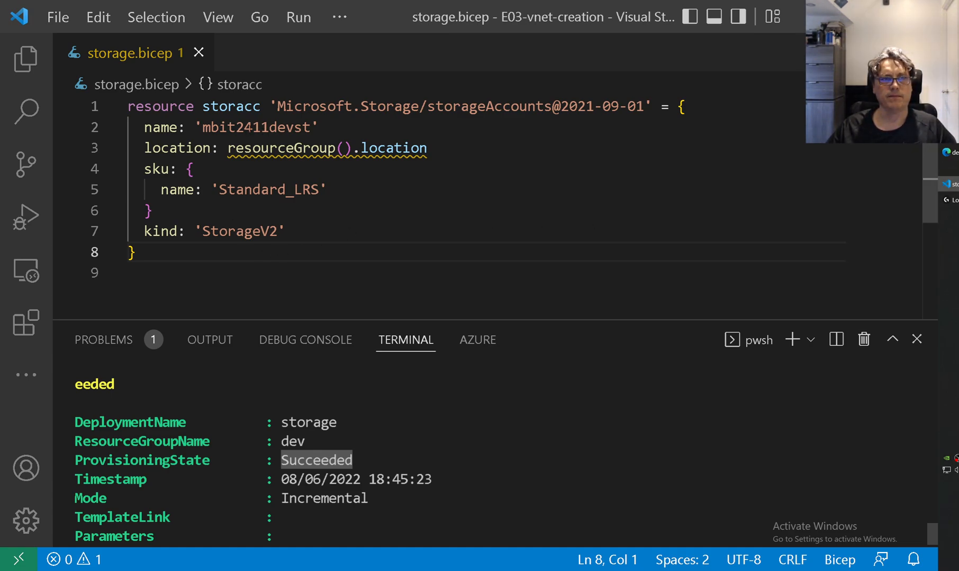
Add a properties block containing networkAcls to the mbit2411devst resource
double_click(255, 127)
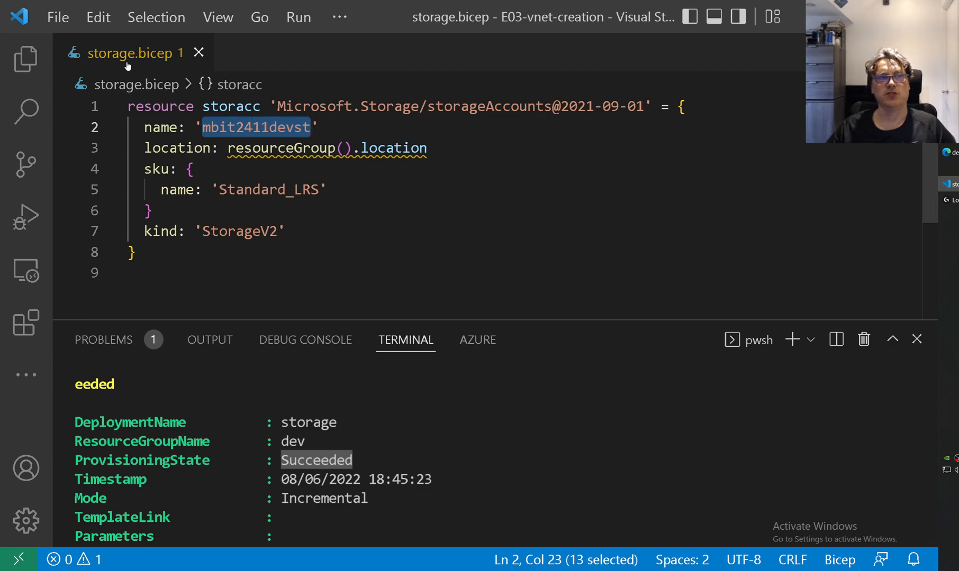
mouse_move(128, 53)
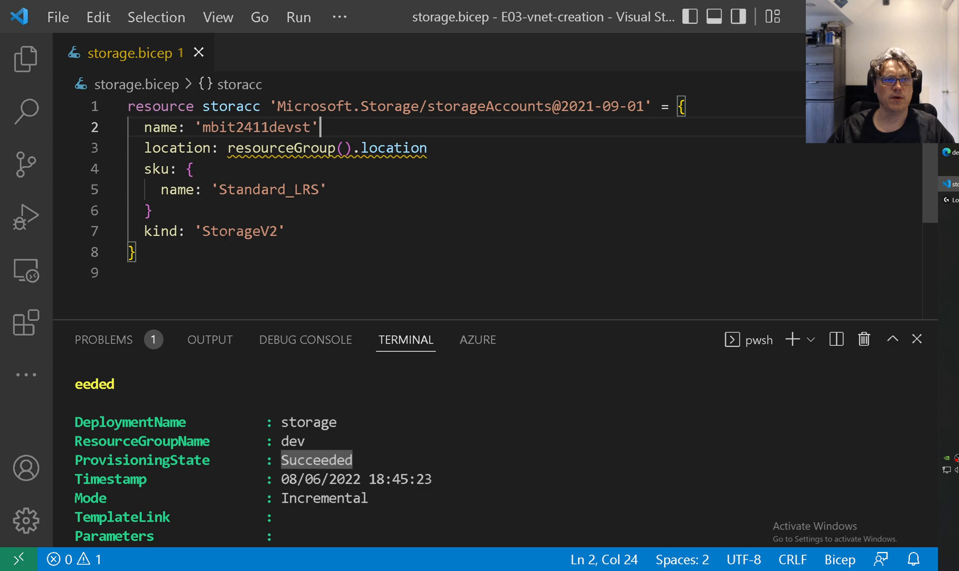
key("enter")
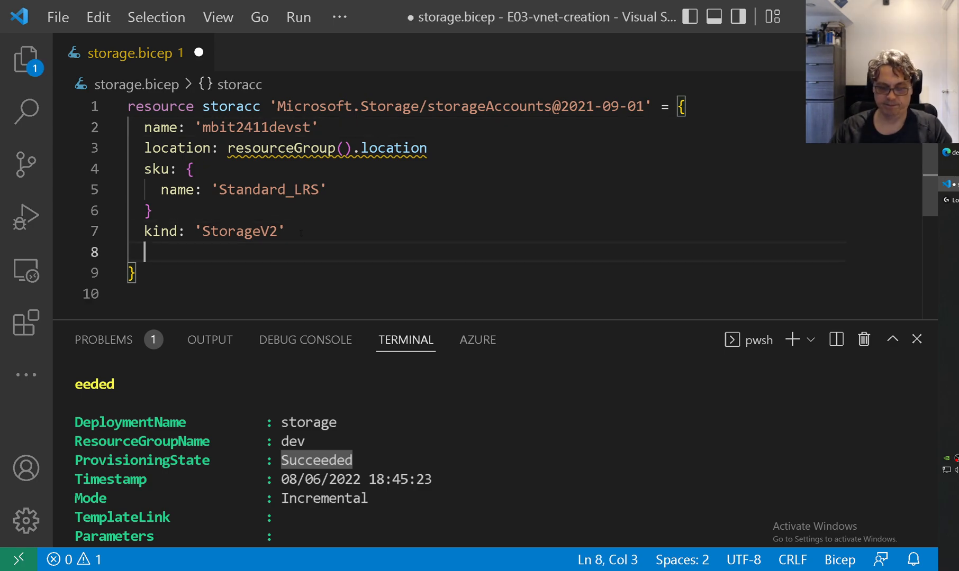
type("properties: {")
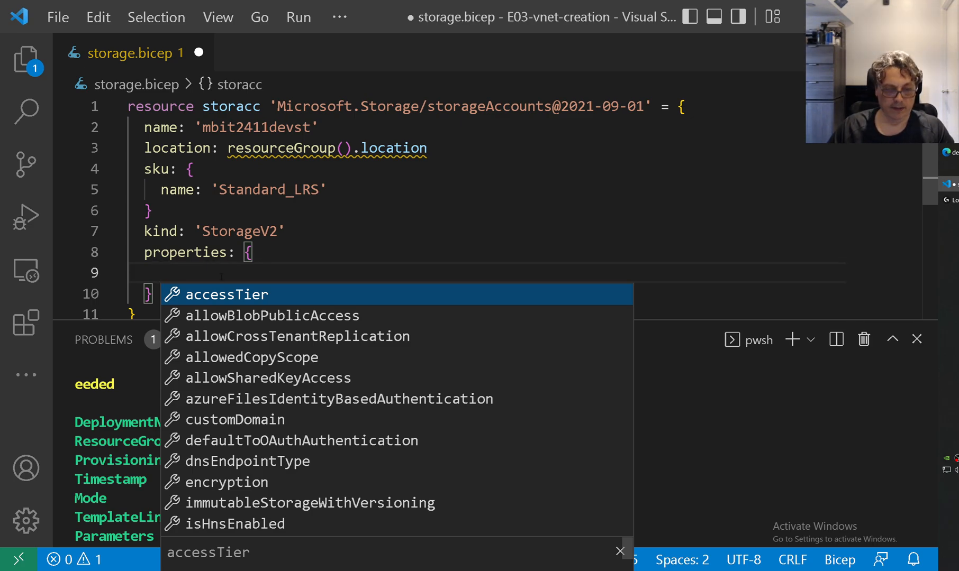
type("networkAcls: {")
type("defaultAction:")
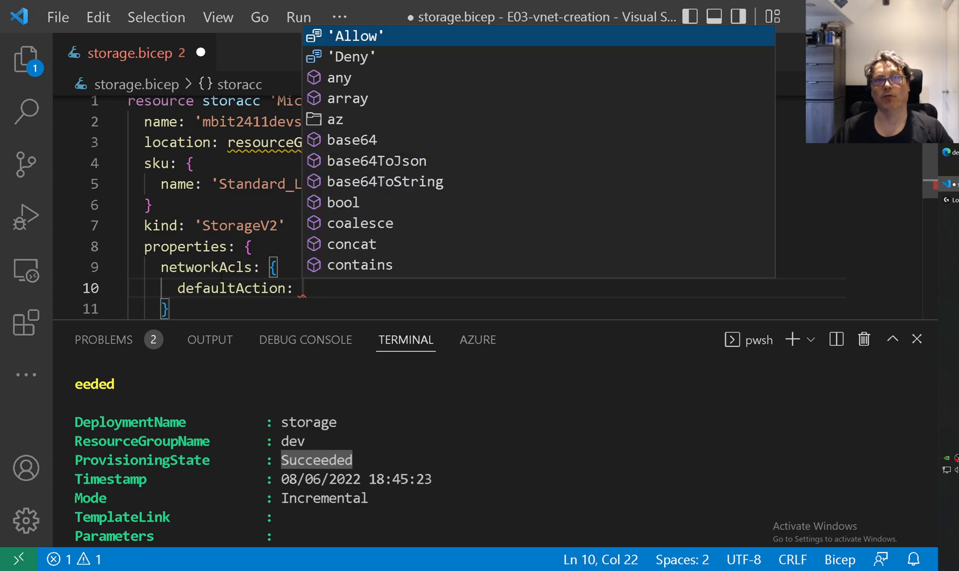
left_click(351, 56)
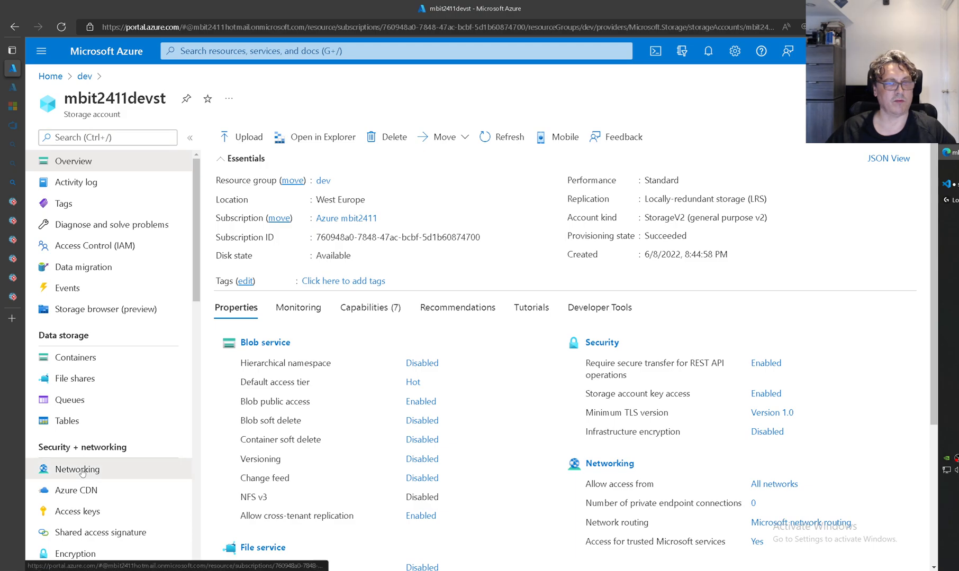
Open mbit2411devst's Networking page showing access from all networks
left_click(78, 468)
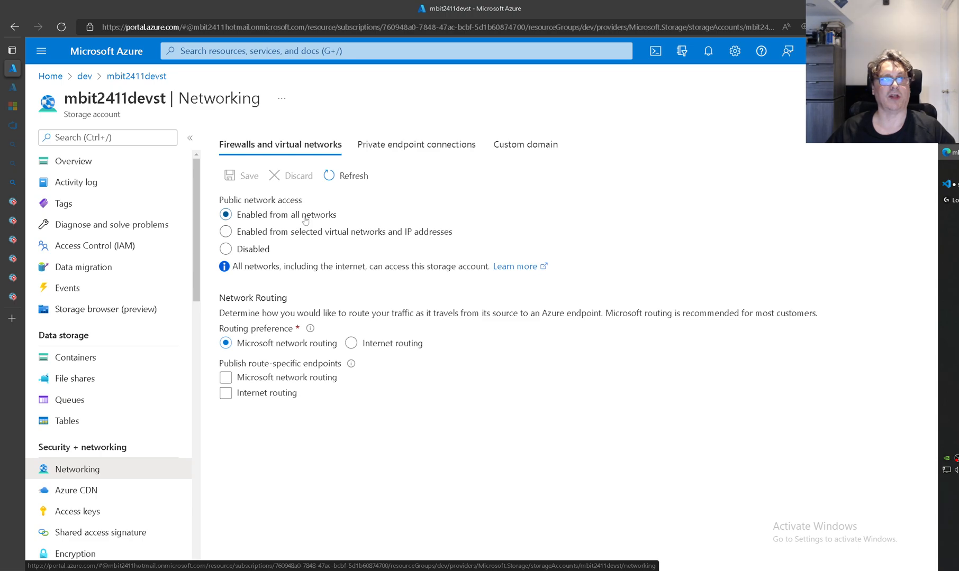
mouse_move(268, 216)
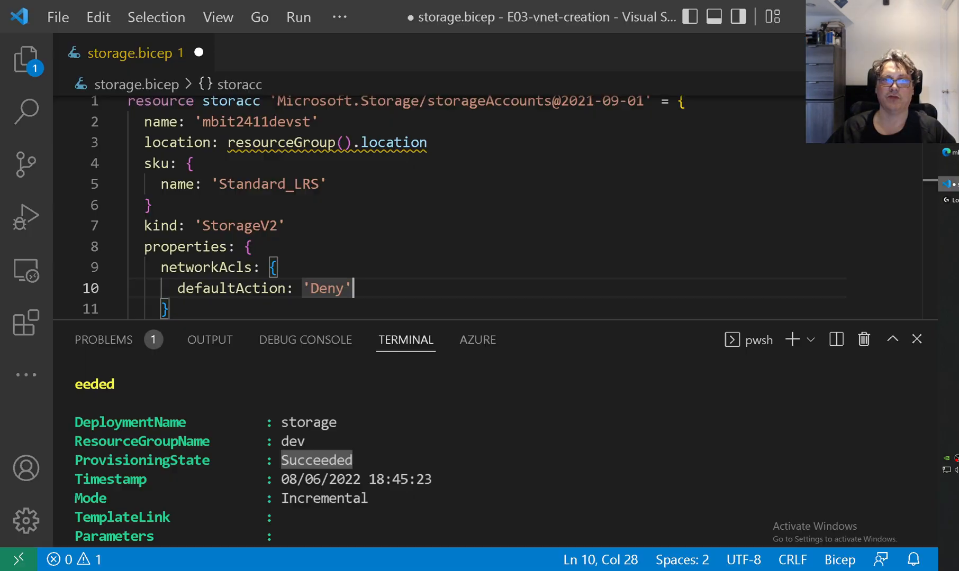
Make networkAcls default to Deny with an ipRules entry for '1.1.1.1/32'
scroll("down", 3)
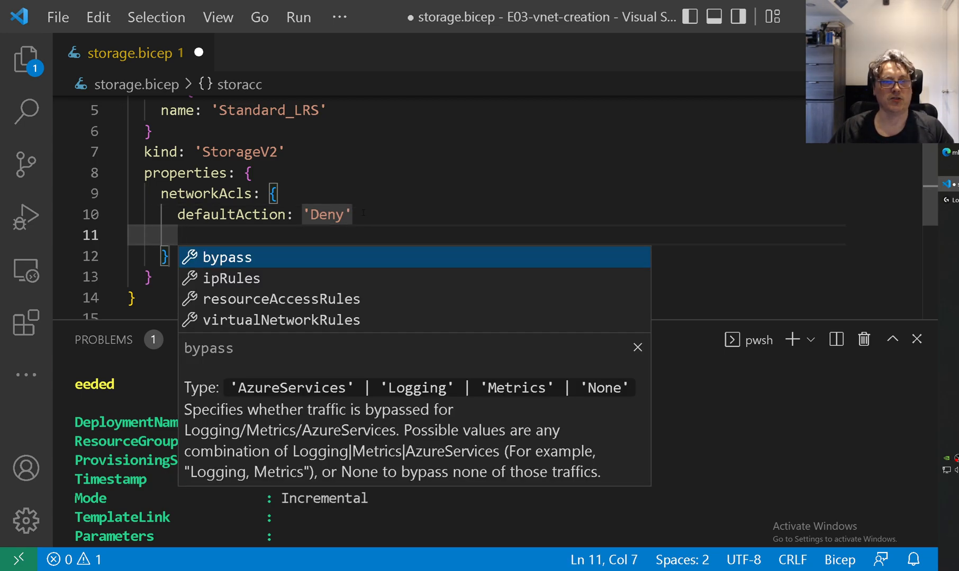
key("Down")
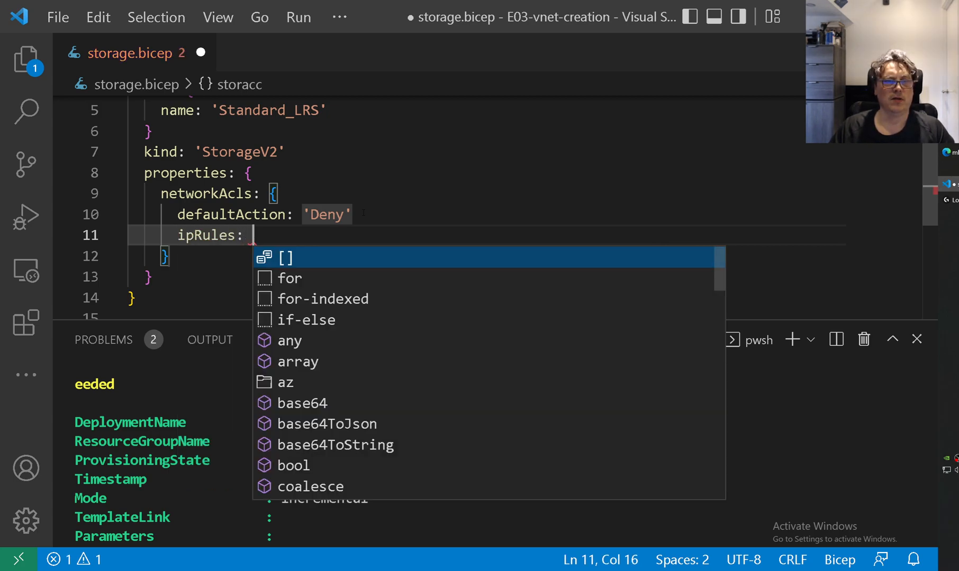
key("Enter")
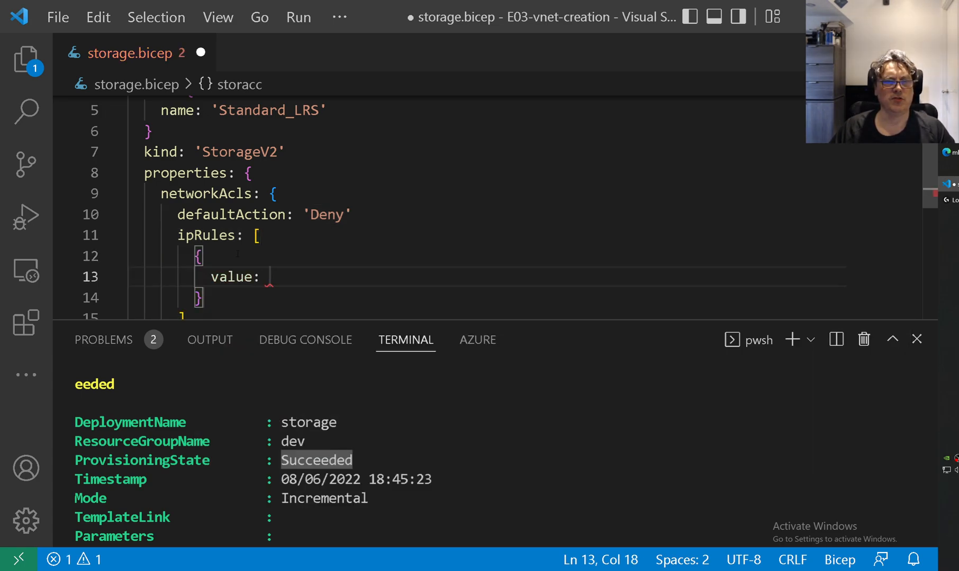
type("''")
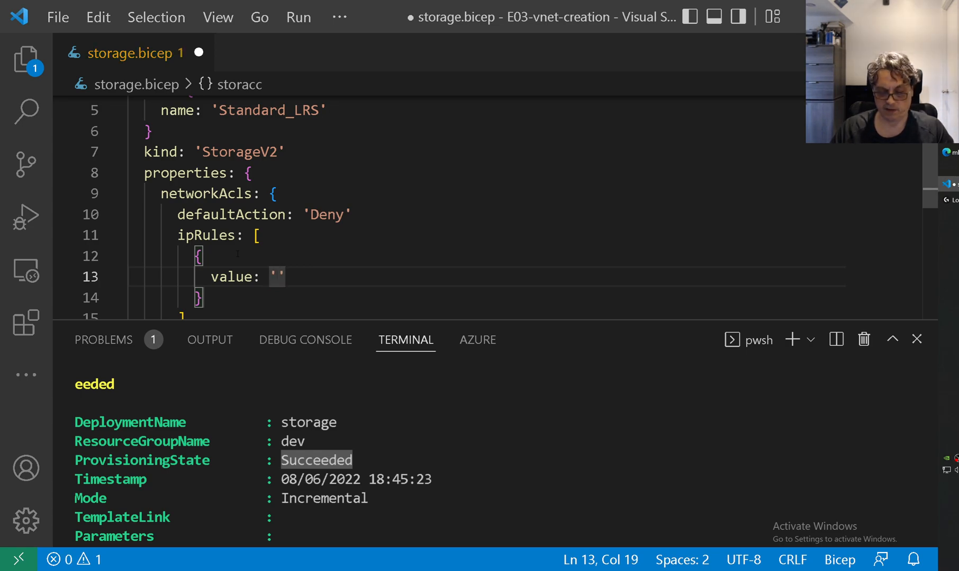
type("1.1.1.")
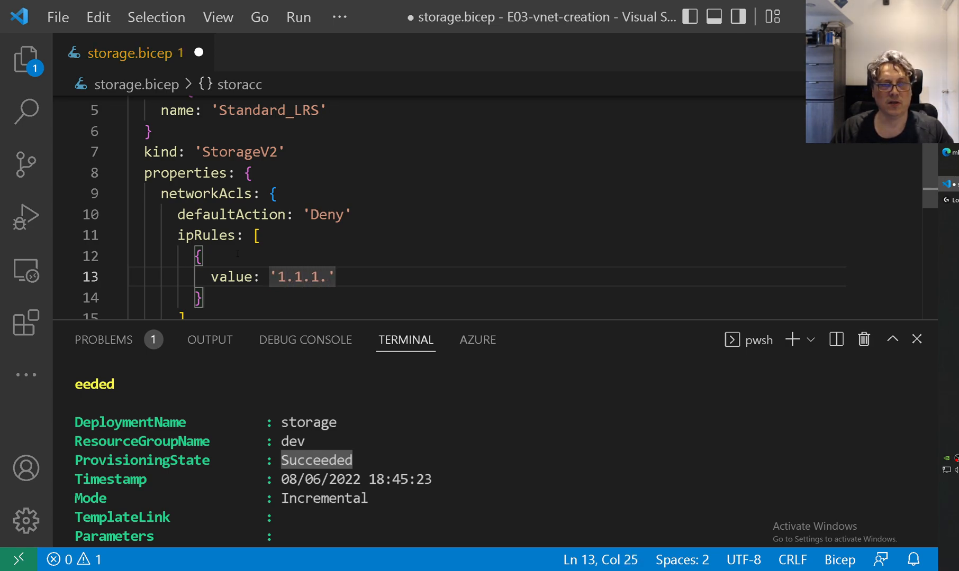
type("1/32")
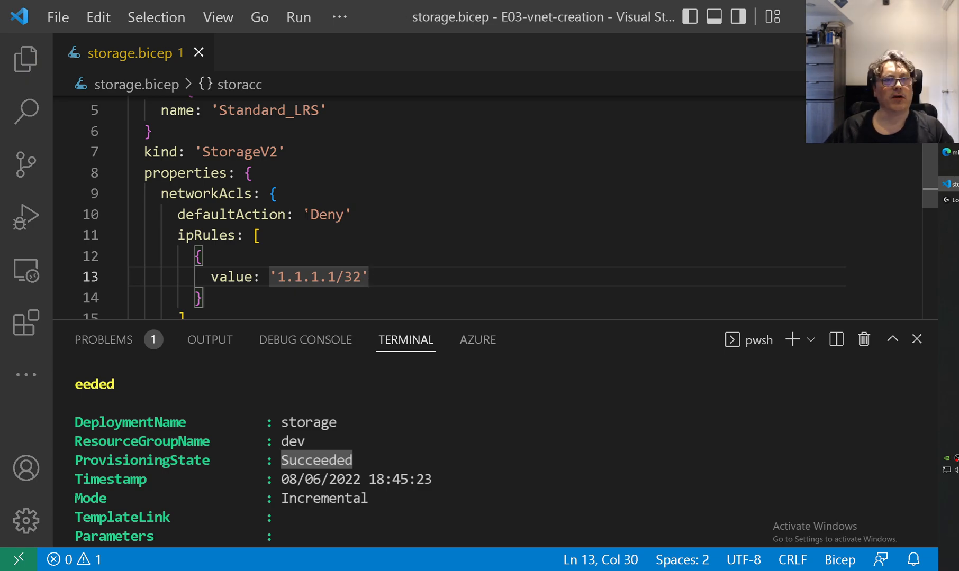
scroll("down", 3)
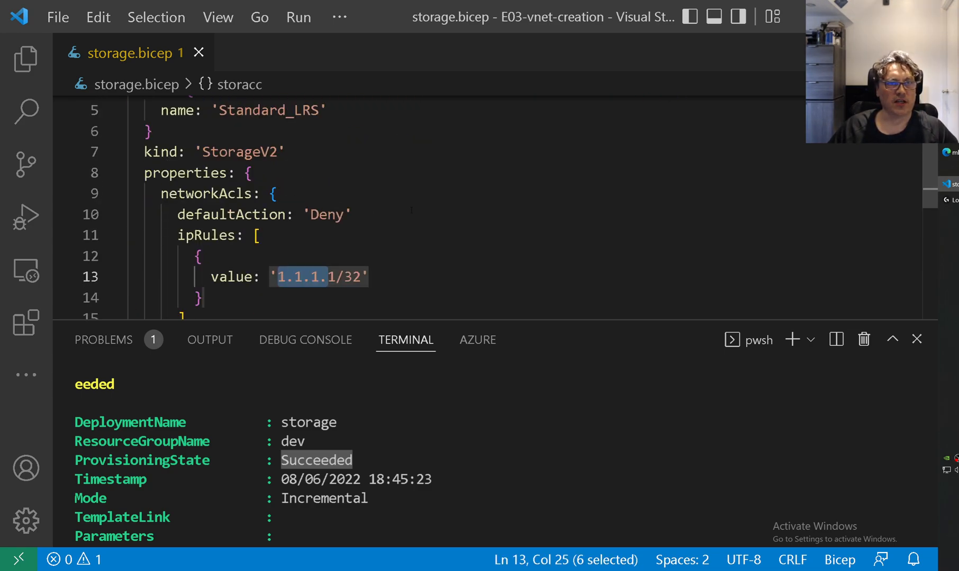
scroll("down", 3)
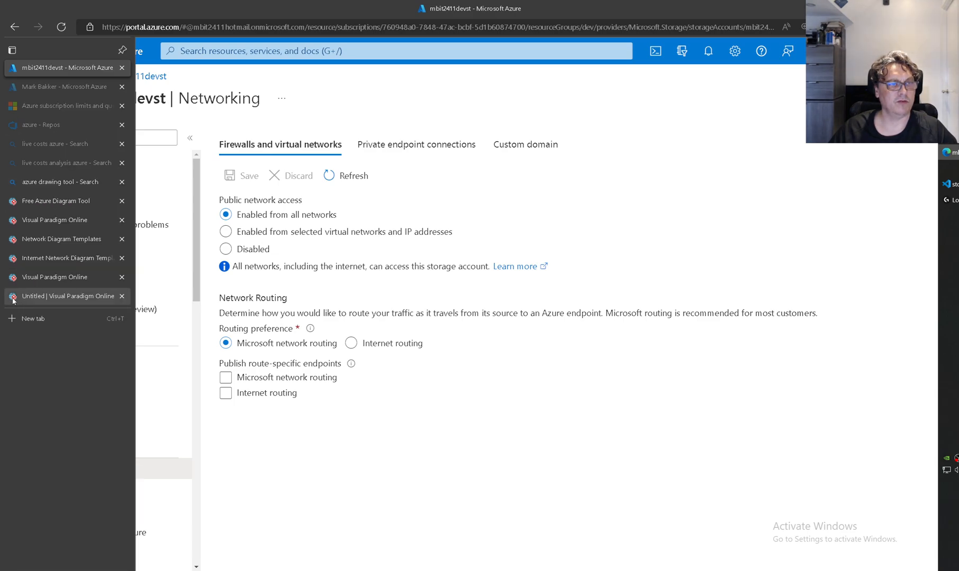
Review the Storage shape in the Visual Paradigm network diagram
left_click(62, 296)
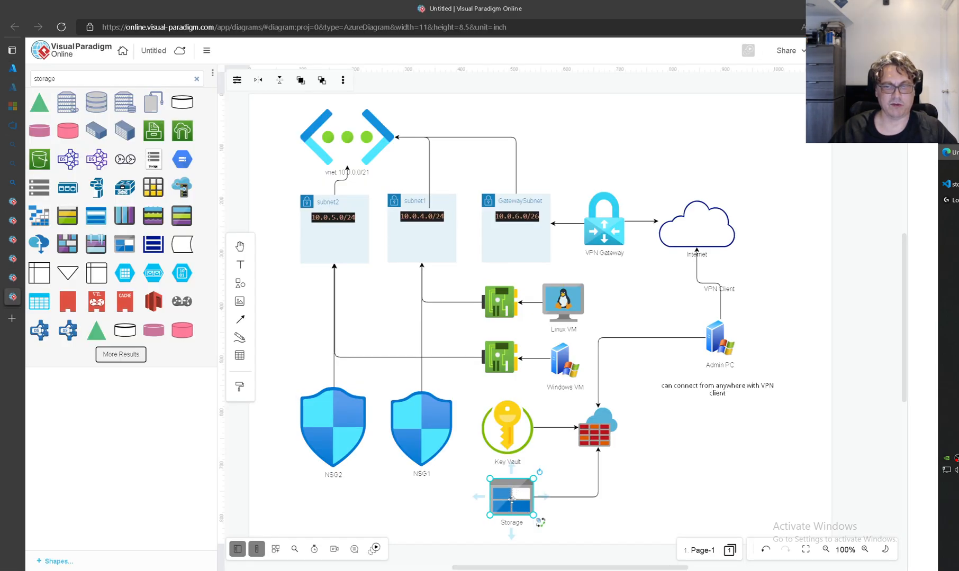
left_click(719, 339)
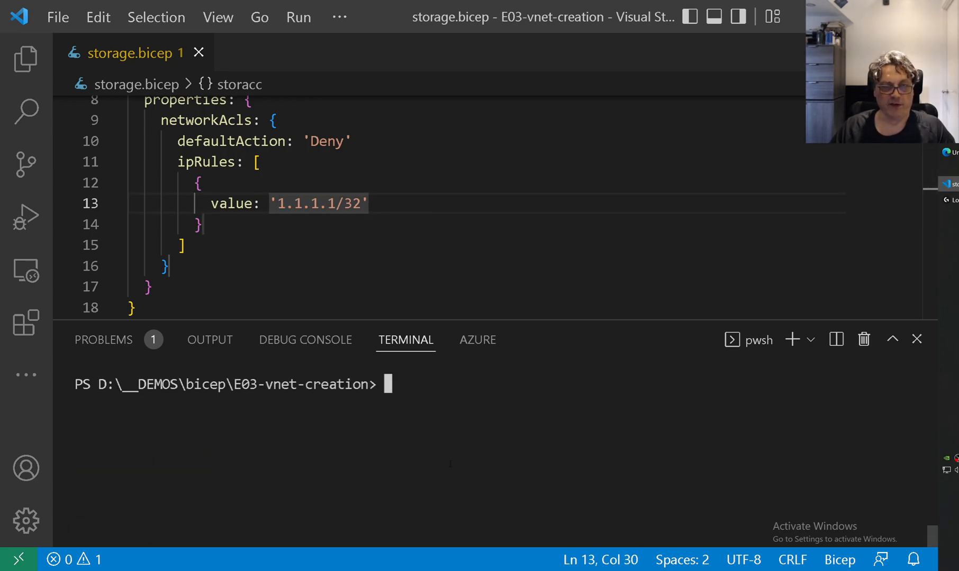
Add bypass 'None' to the network rules and rerun the storage.bicep deployment to dev
type("New-AzResourceGroupDeployment -ResourceGroupName dev -TemplateFile .\\storage.bicep -Mode Incremental -verbose")
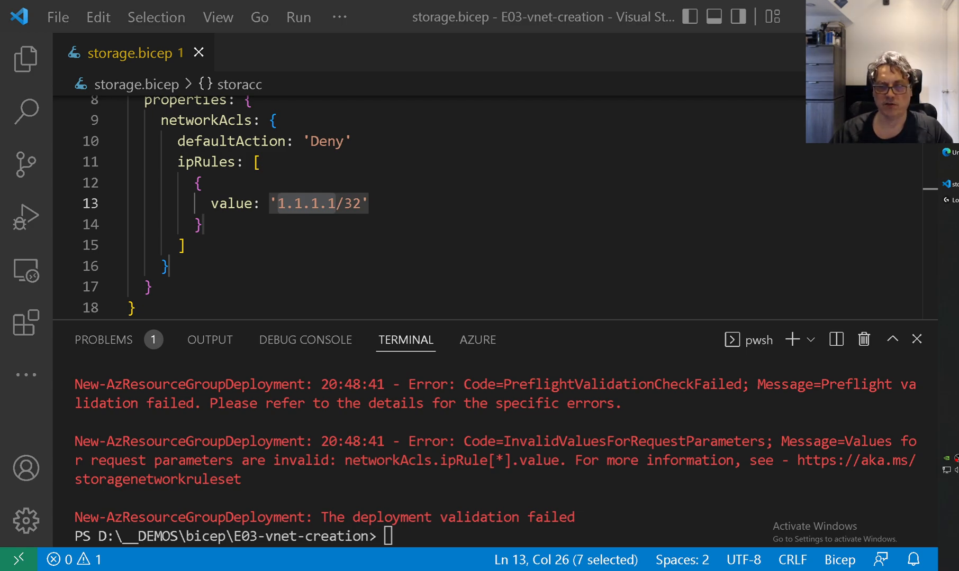
key("Enter")
type("bypass:")
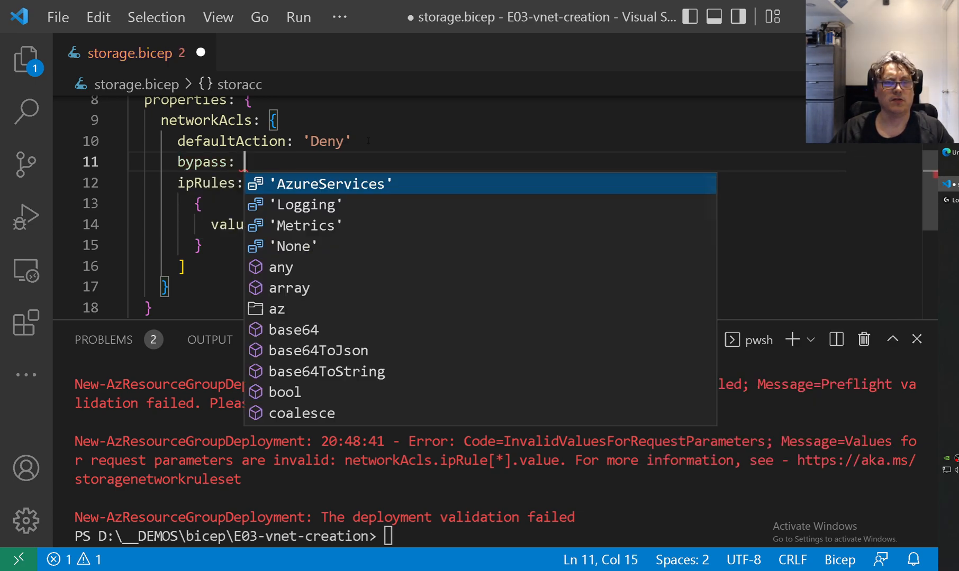
left_click(294, 245)
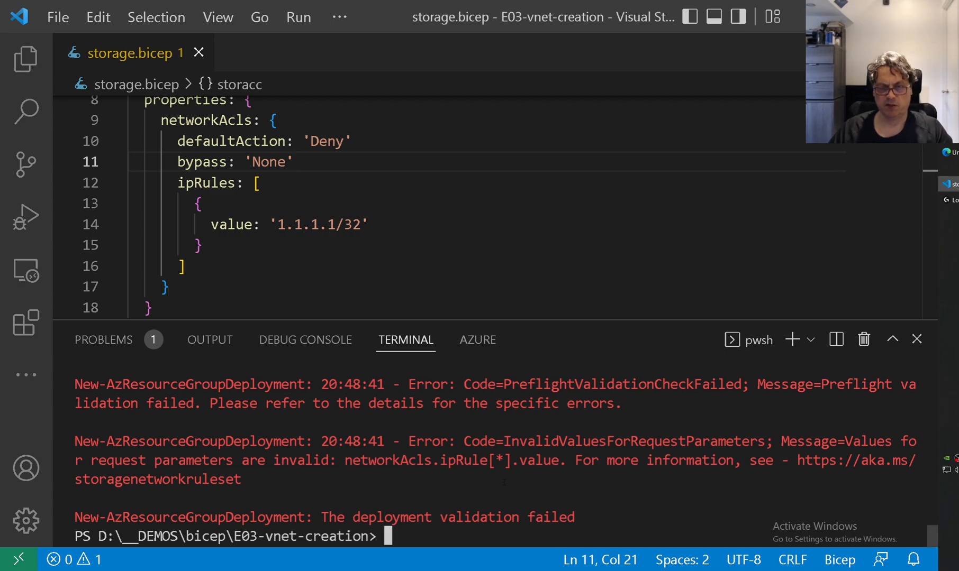
type("New-AzResourceGroupDeployment -ResourceGroupName dev -TemplateFile .\\storage.bicep -Mode Incremental -verbose")
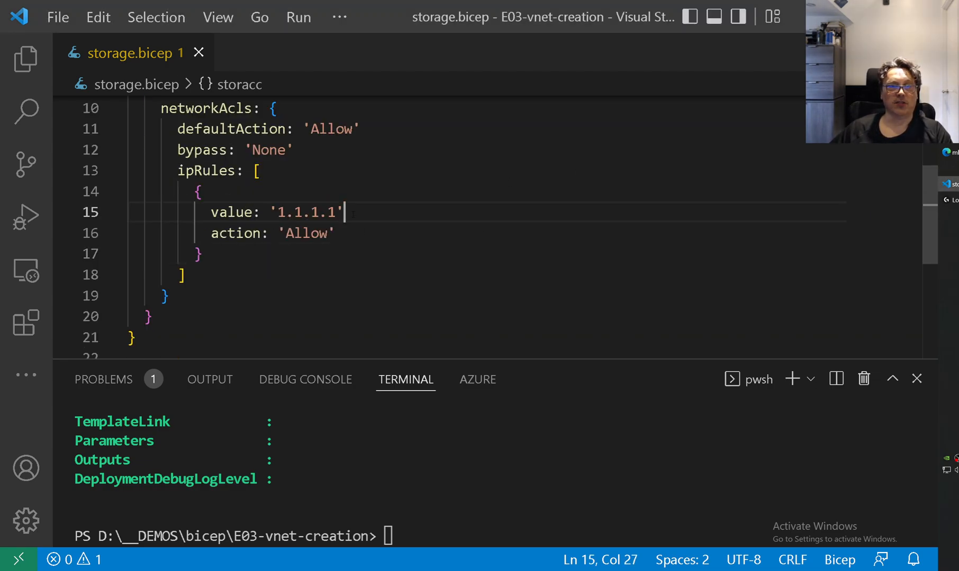
Try a /32 suffix on the firewall IP rule, then revert it to plain 1.1.1.1
type("/3")
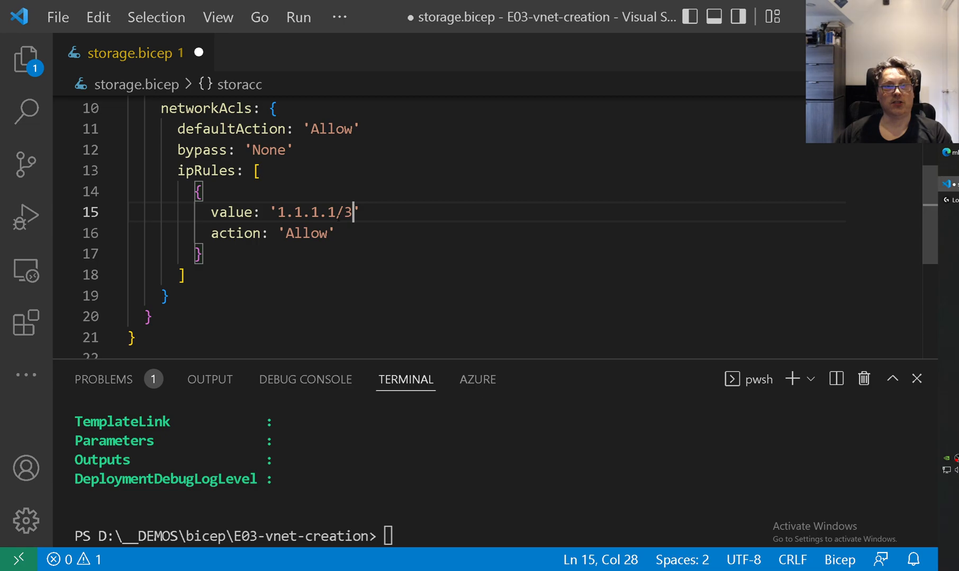
type("2")
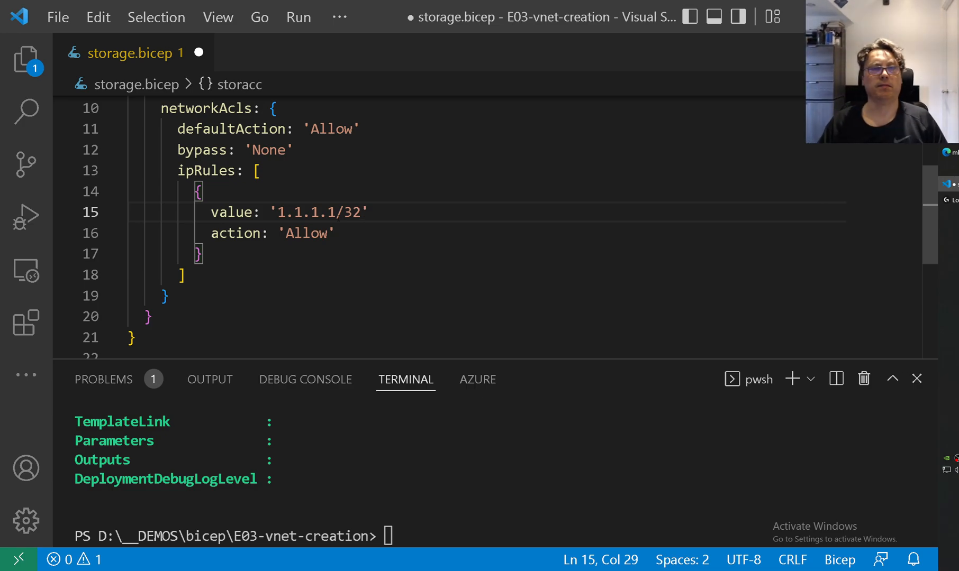
key("BackSpace")
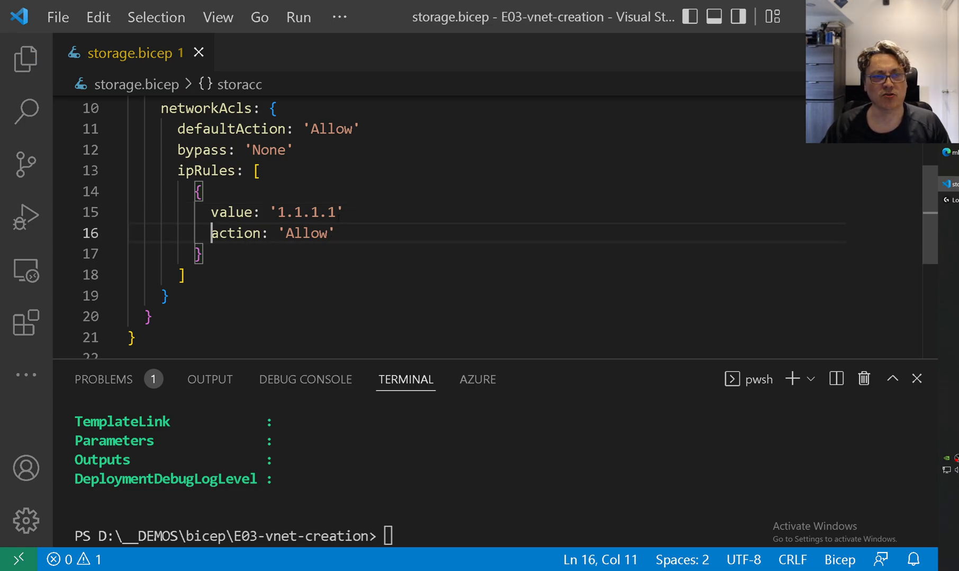
Change the firewall defaultAction value from Allow to Deny
left_click(335, 233)
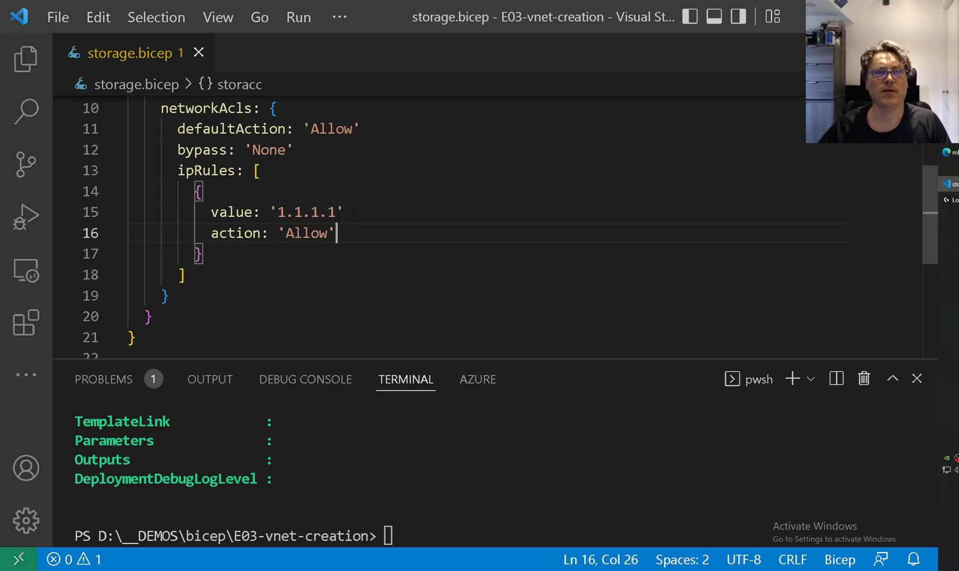
double_click(330, 202)
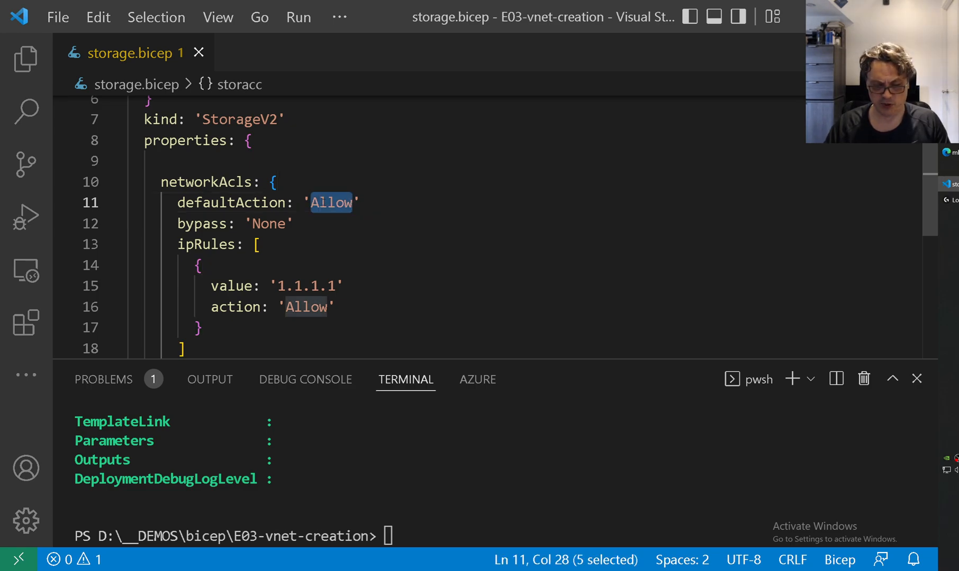
type("Deny")
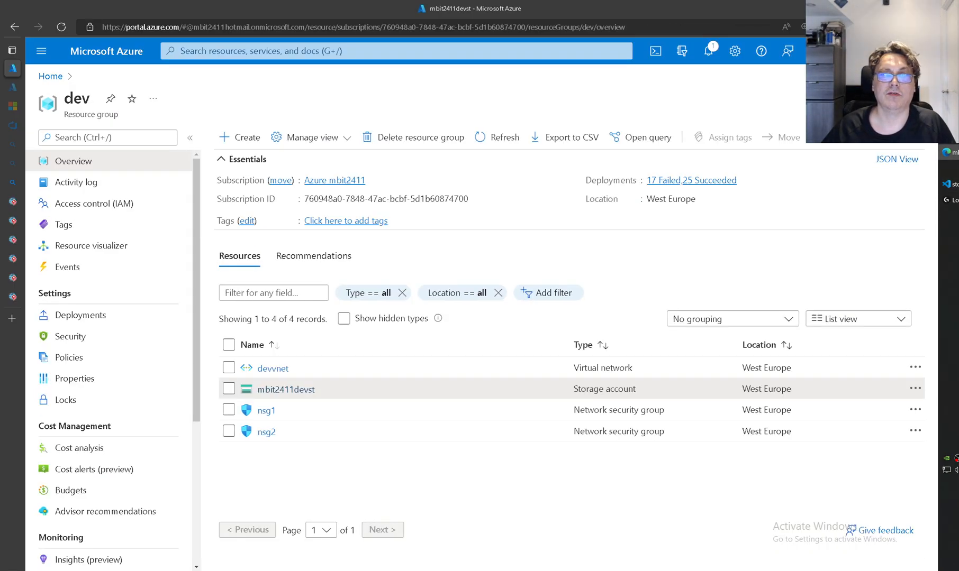
Open mbit2411devst's Networking page and scroll to confirm the 1.1.1.1 firewall rule
left_click(60, 27)
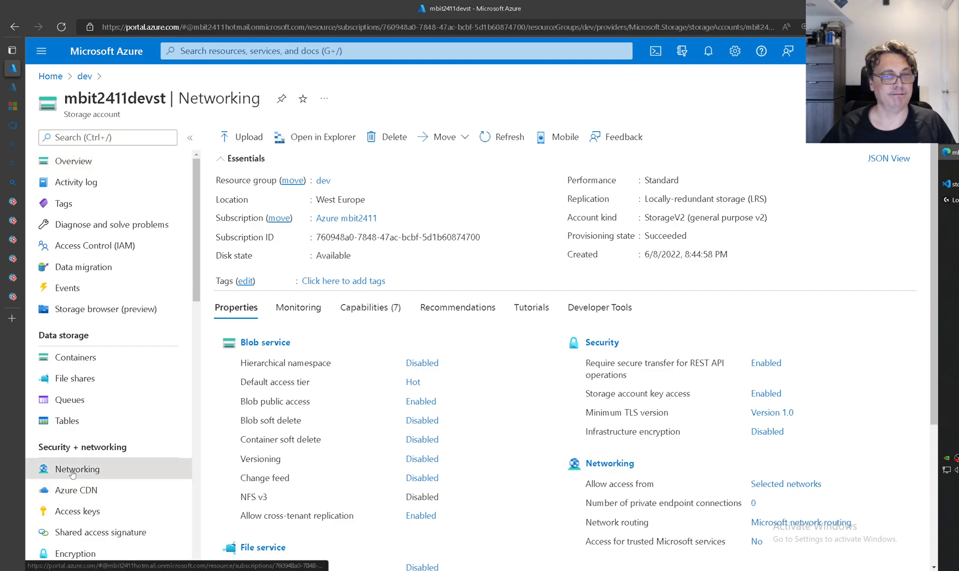
left_click(77, 469)
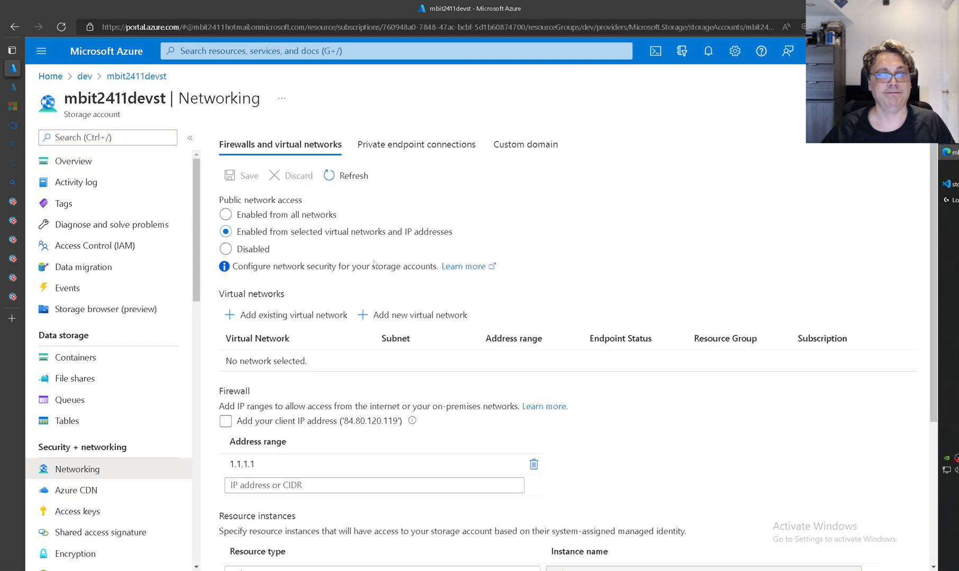
scroll("down", 3)
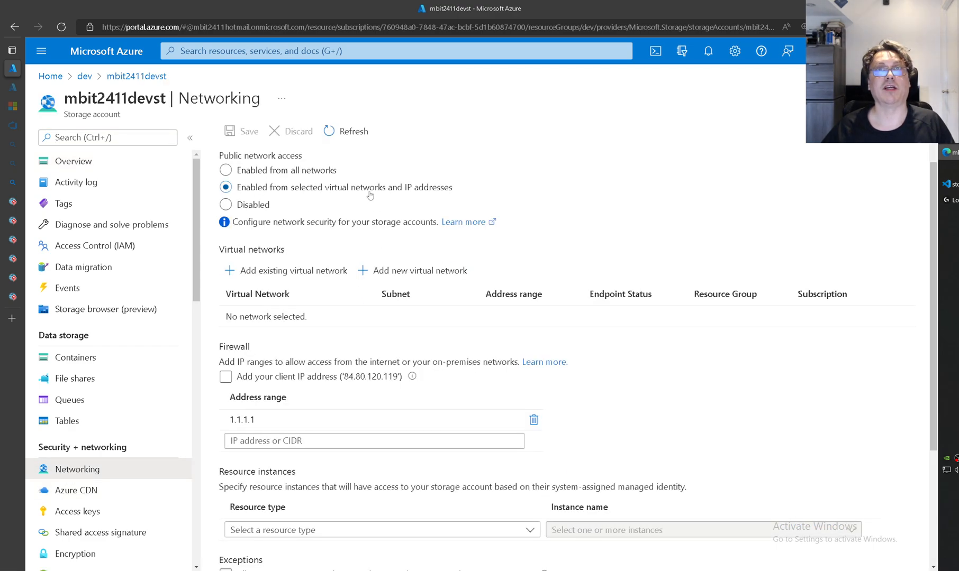
scroll("down", 3)
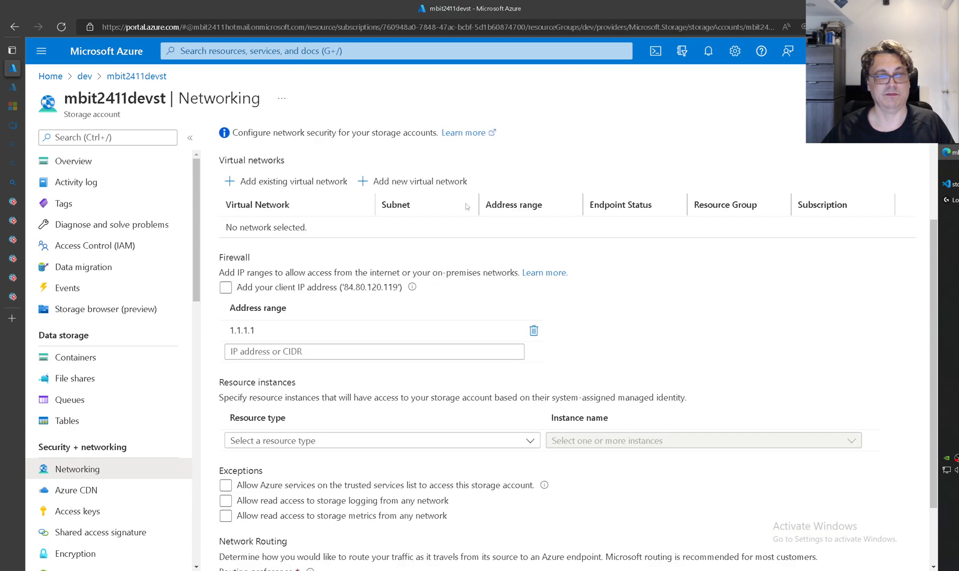
scroll("down", 3)
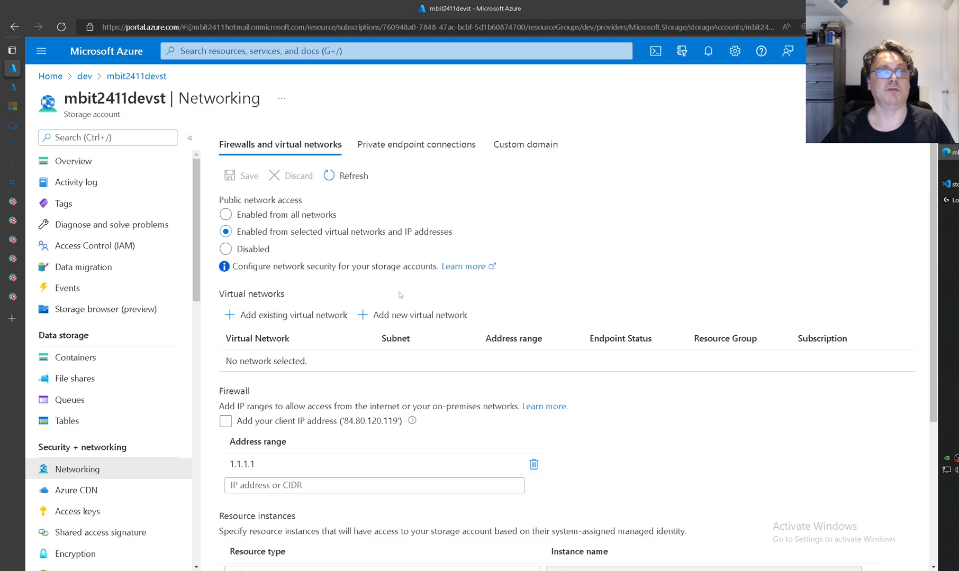
left_click(73, 160)
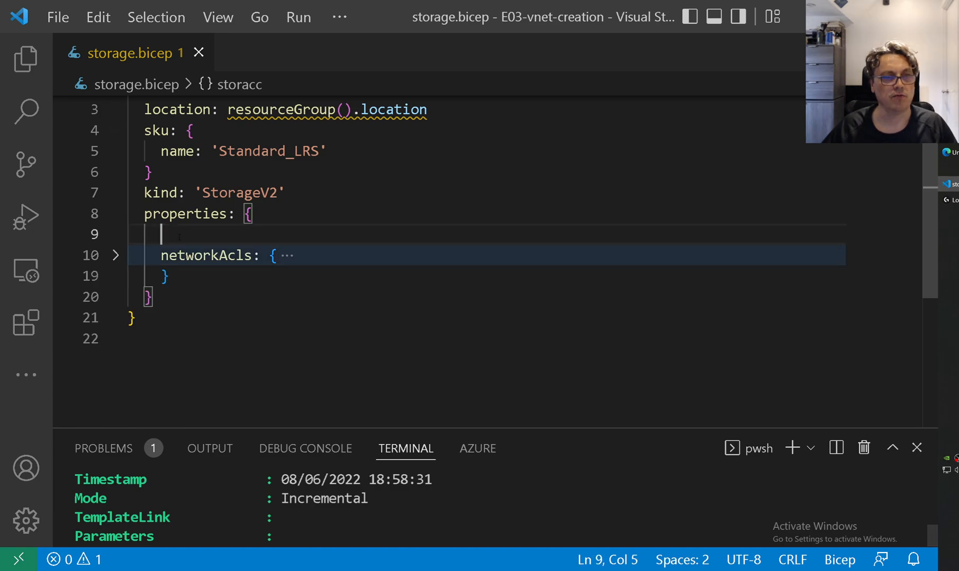
Insert an accessTier value via IntelliSense and browse the suggested storage account properties
type("n")
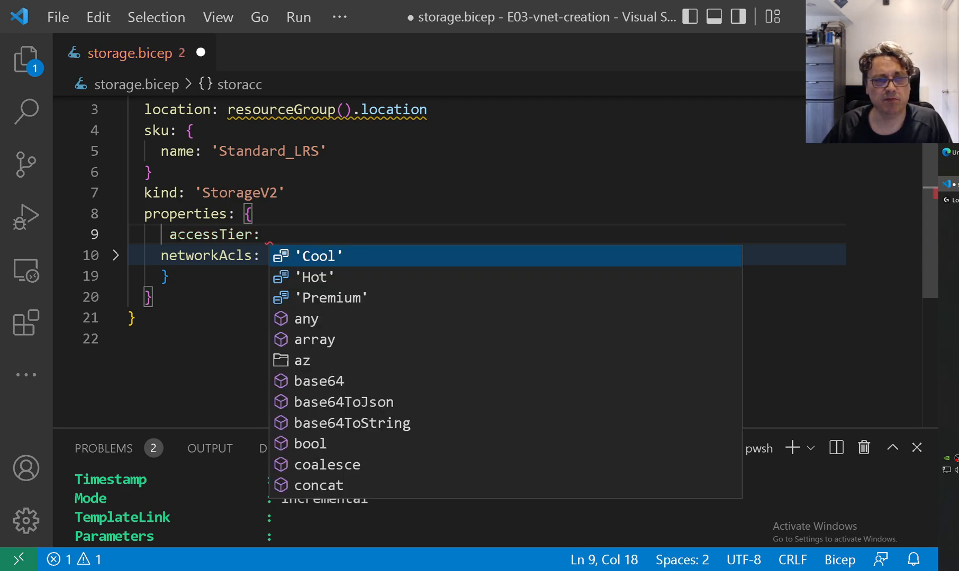
left_click(316, 256)
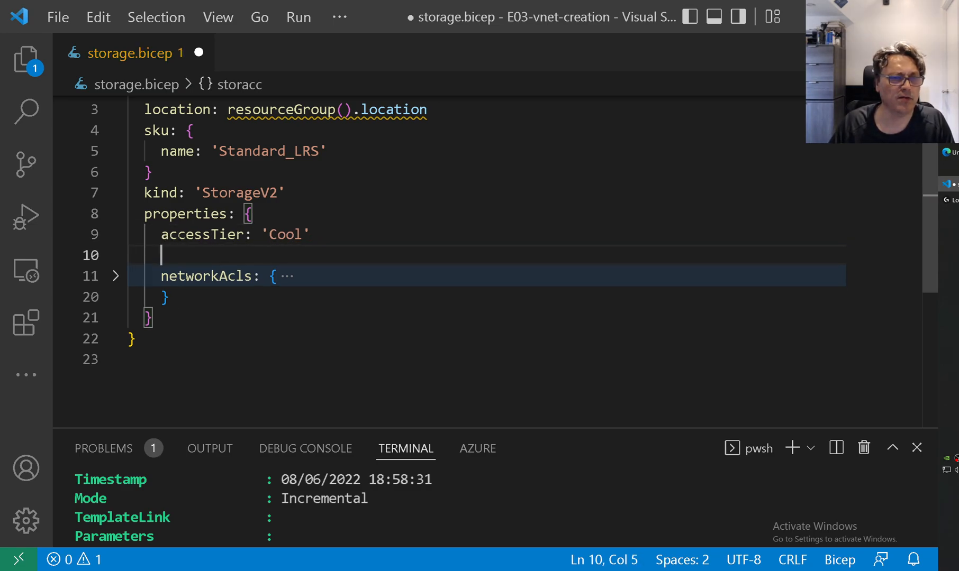
key("ctrl+space")
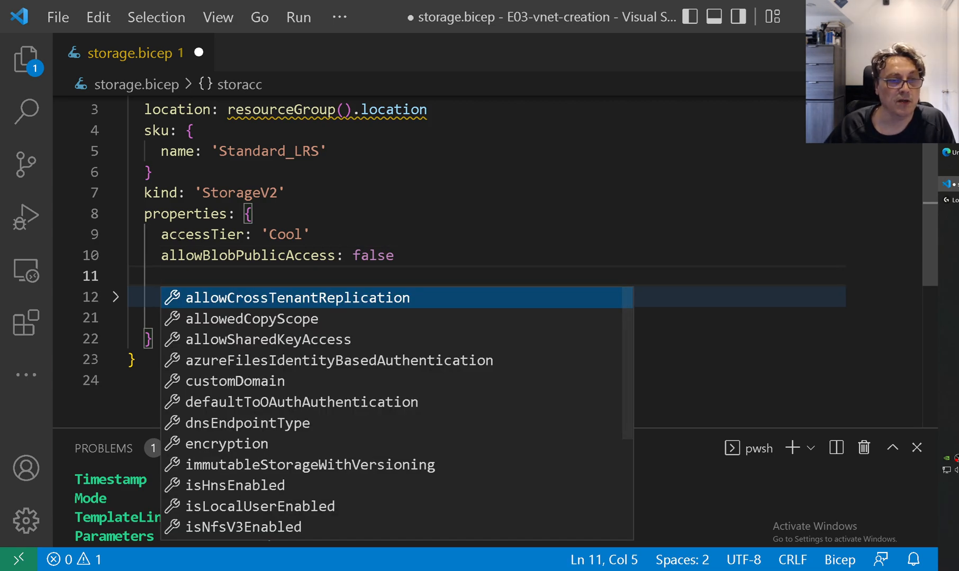
key("Down")
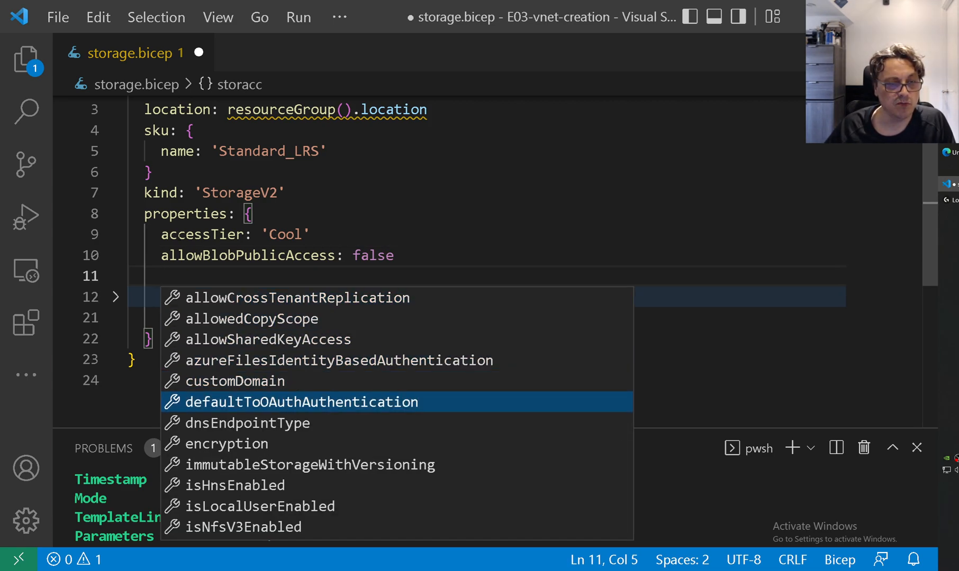
key("Down")
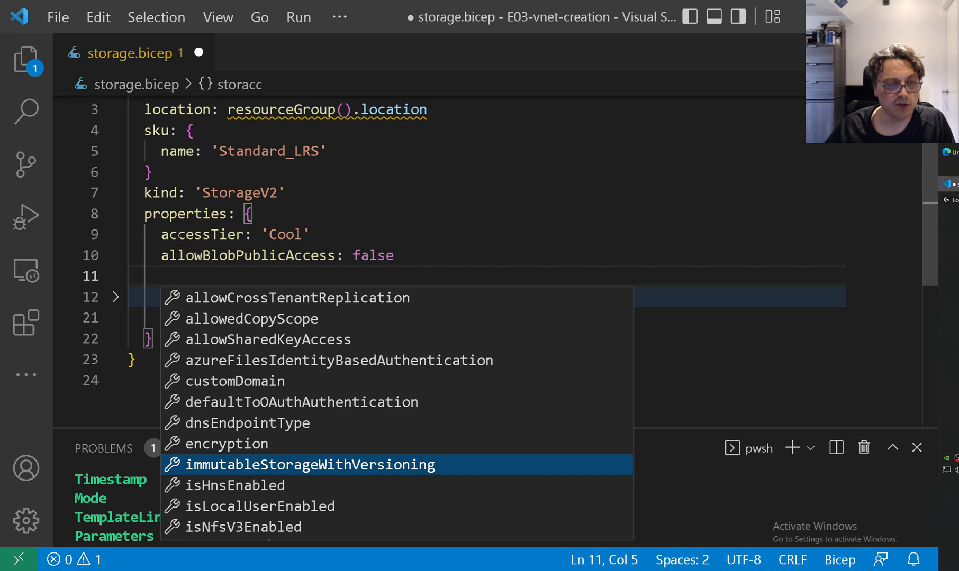
key("Down")
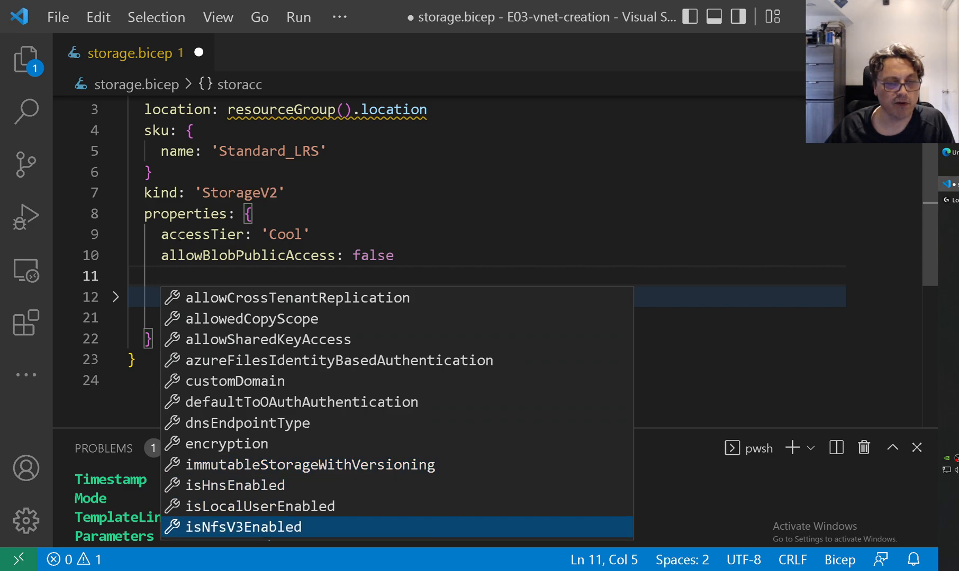
scroll("down", 3)
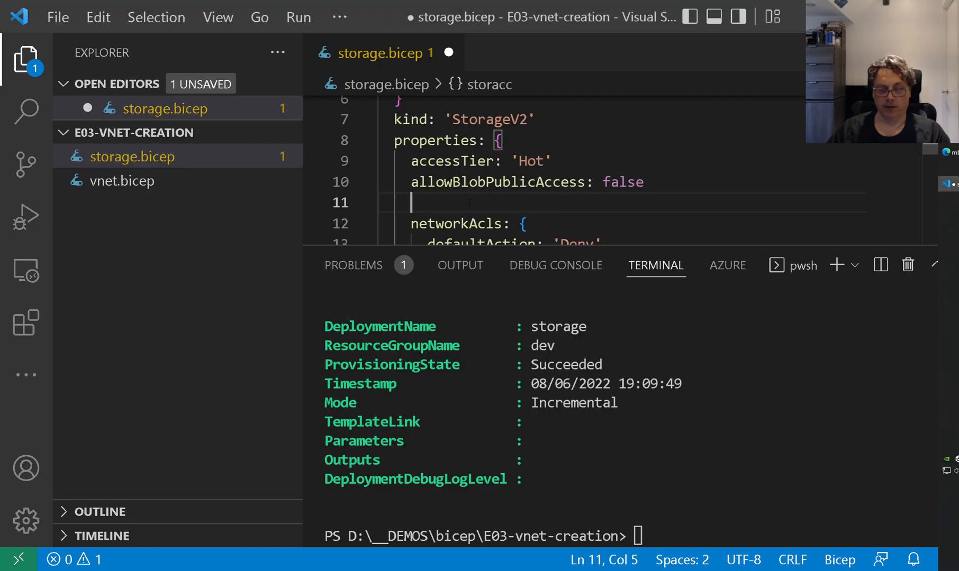
Add the minimumTlsVersion property to the storage template, starting from 'mi'
type("mi")
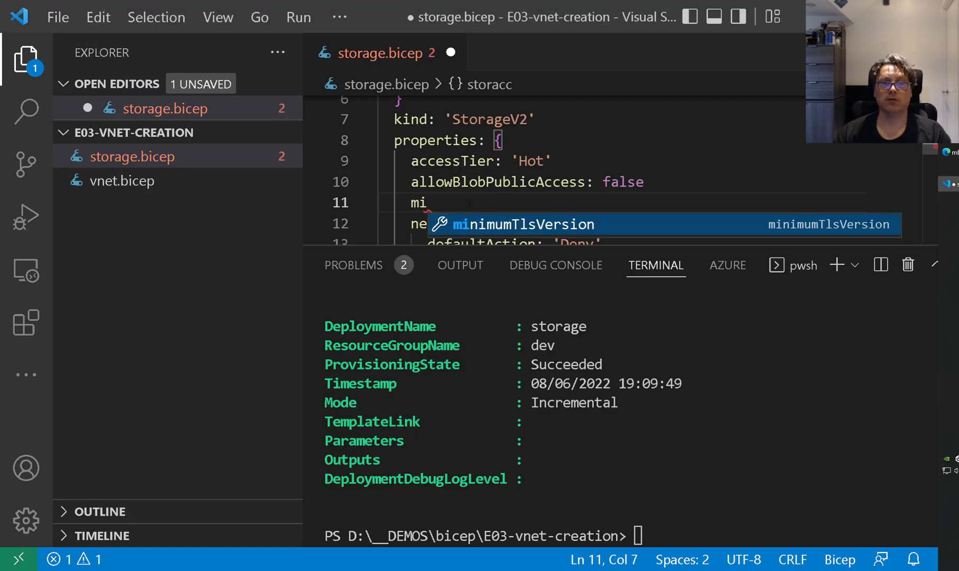
type("minimumTlsVersion:")
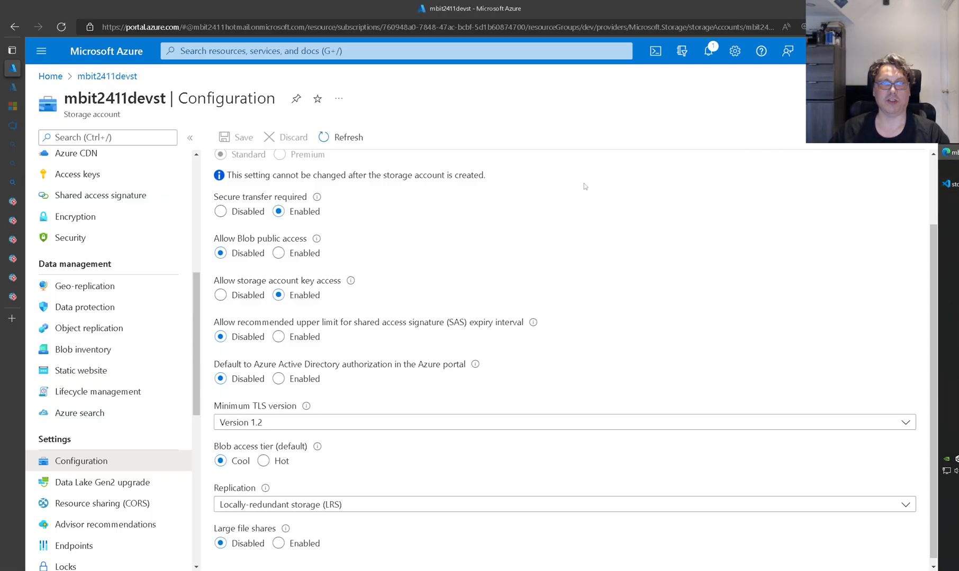
On mbit2411devst's Configuration, choose TLS Version 1.1 and Cool blob tier, then save
left_click(263, 460)
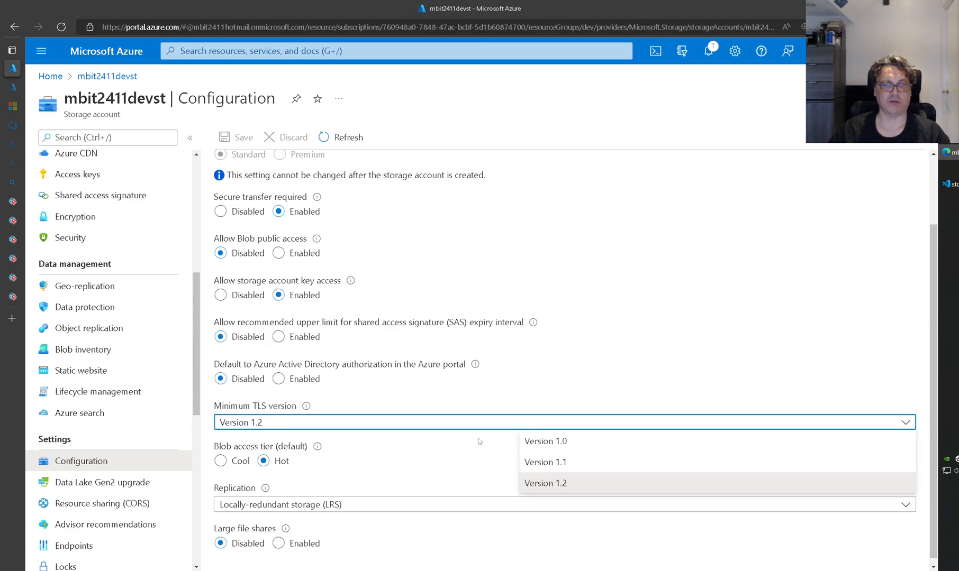
left_click(543, 462)
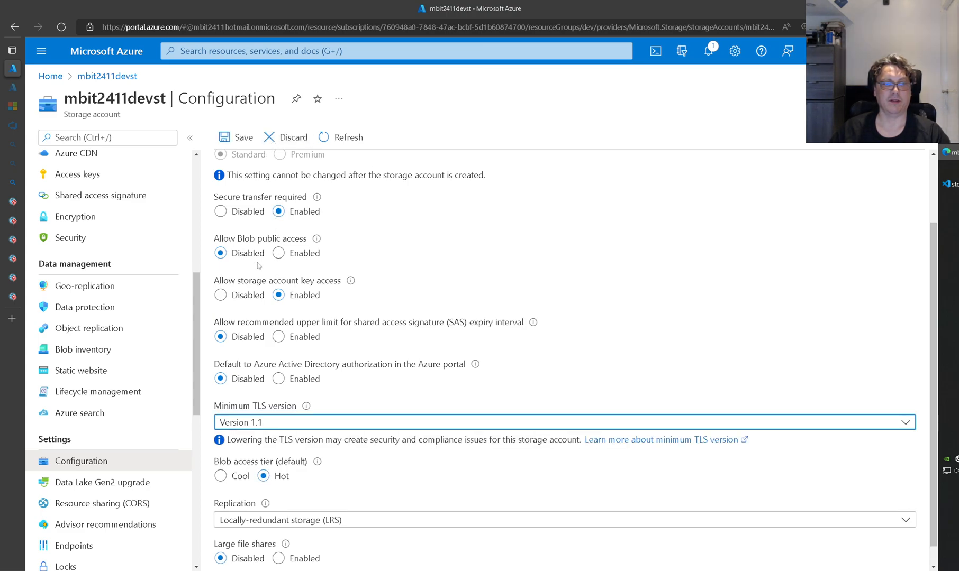
left_click(221, 476)
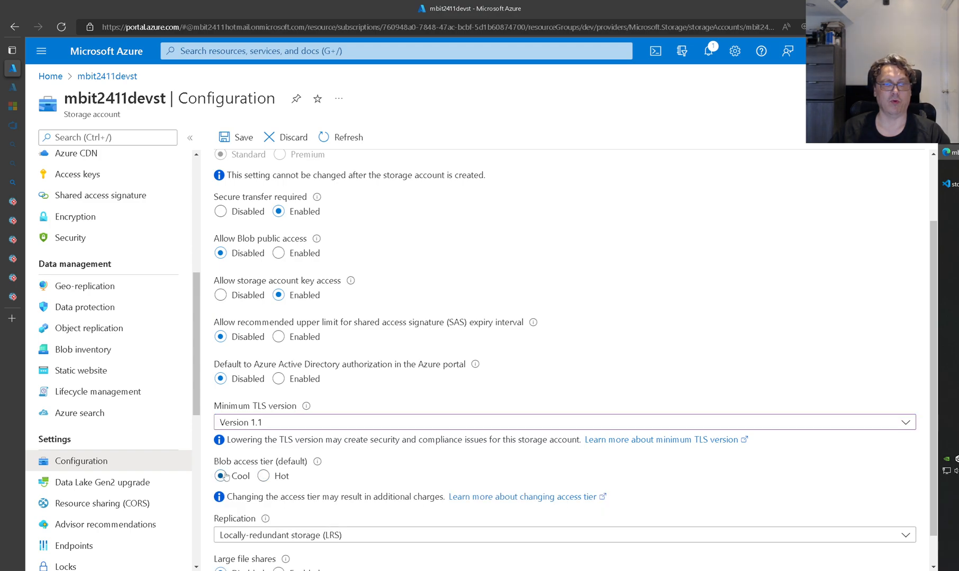
left_click(237, 137)
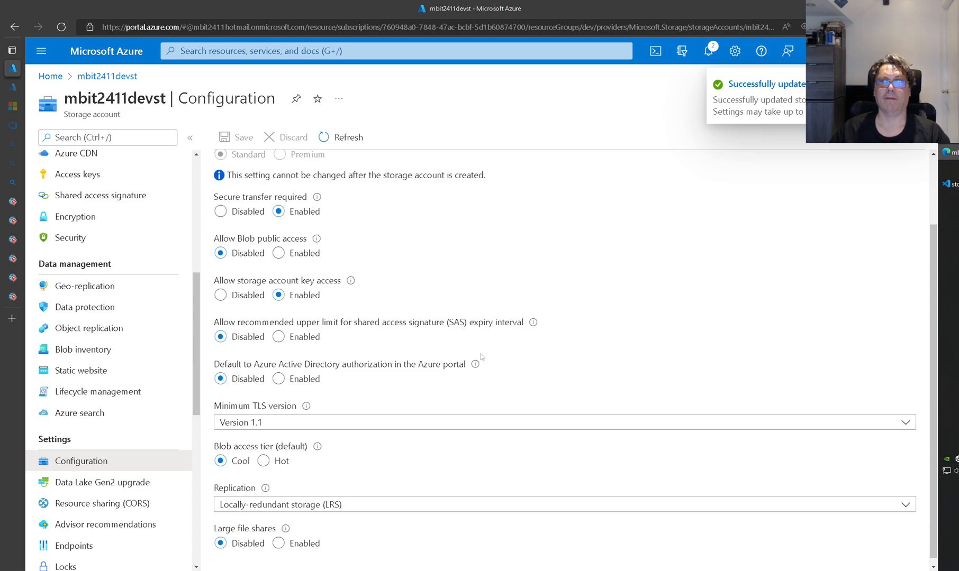
scroll("down", 3)
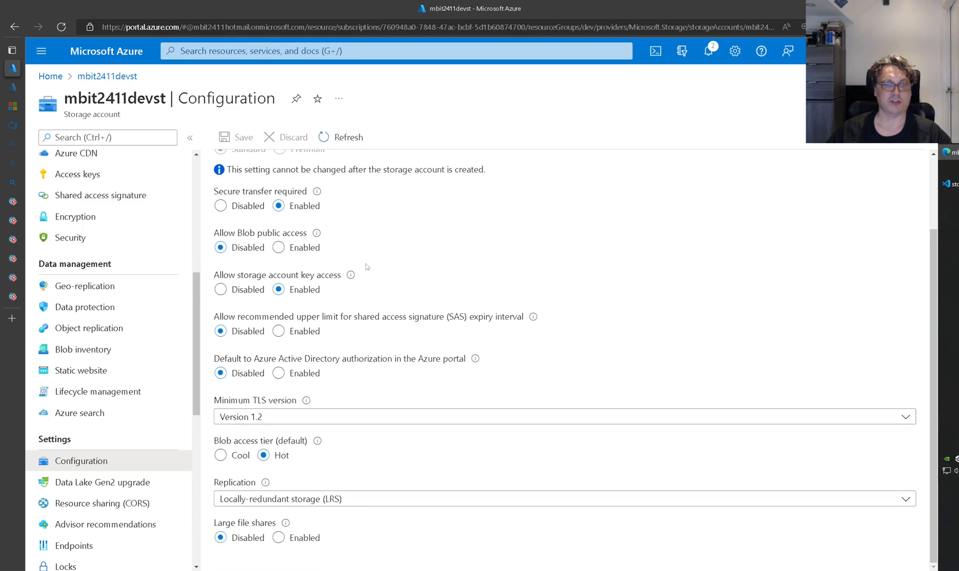
mouse_move(276, 486)
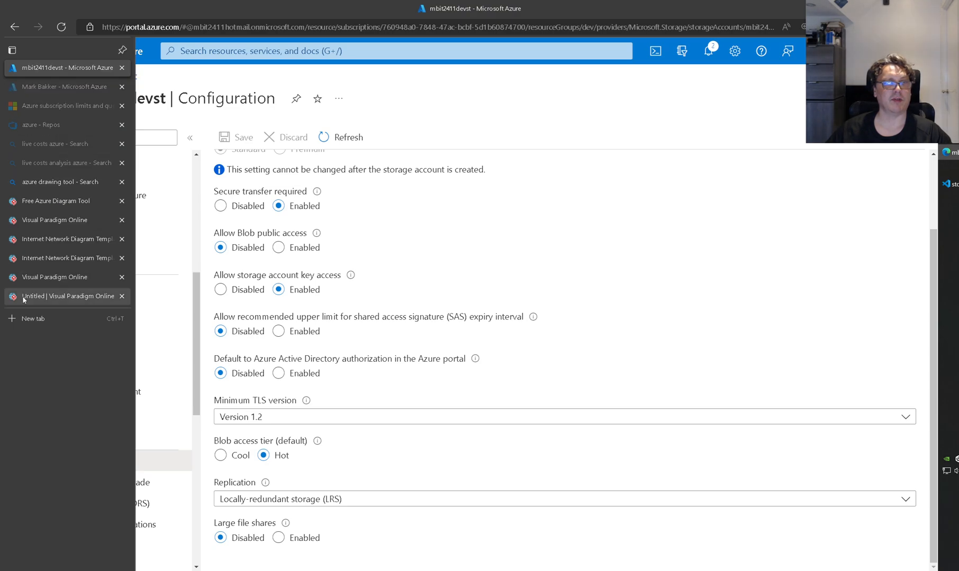
Switch to the Untitled | Visual Paradigm Online browser tab
left_click(64, 296)
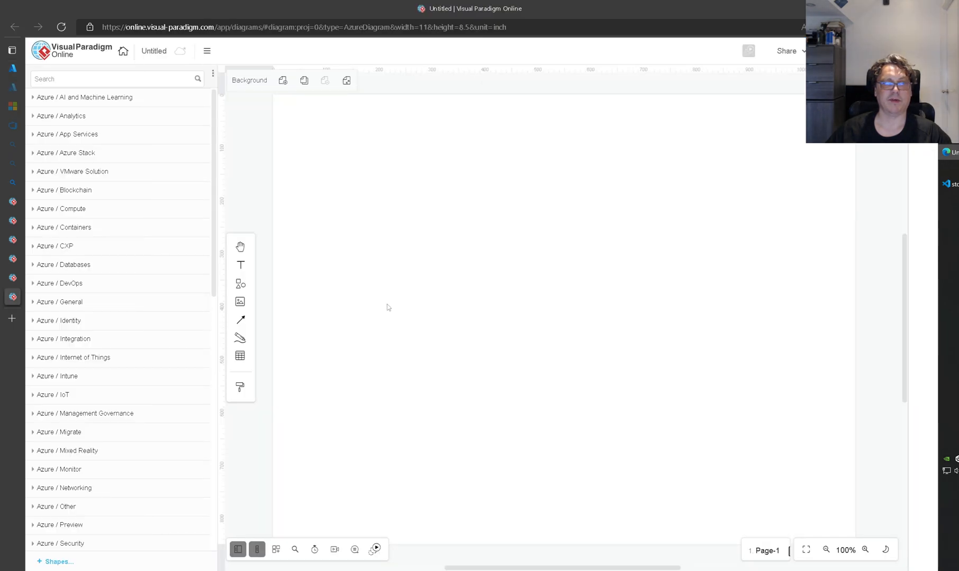